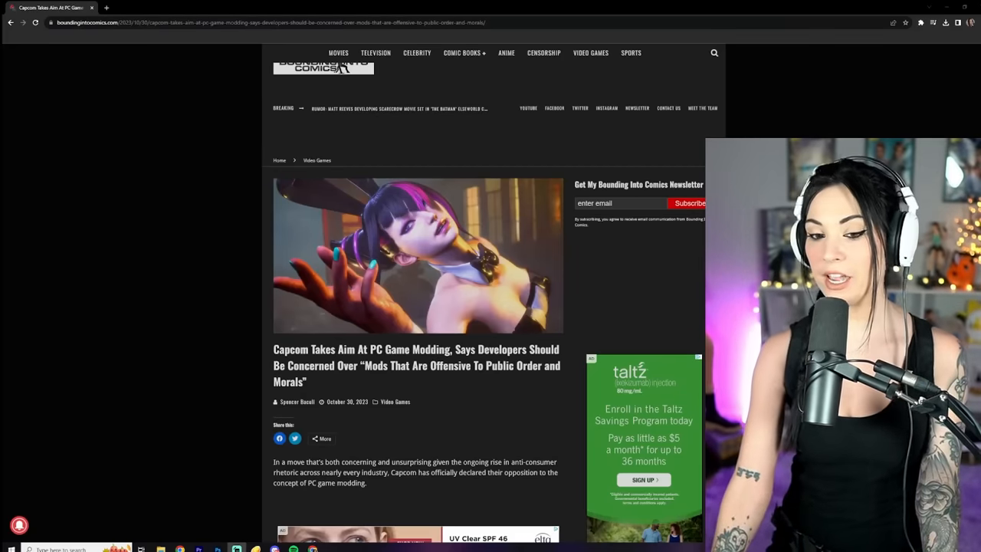
{"action": "scroll", "scroll_direction": "down", "scroll_amount": 3}
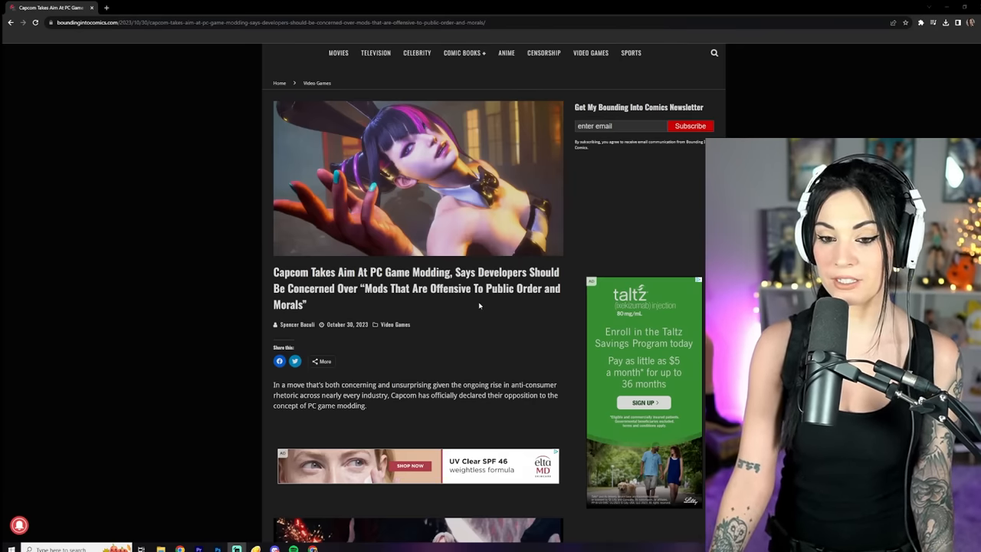
{"action": "scroll", "scroll_direction": "down", "scroll_amount": 3}
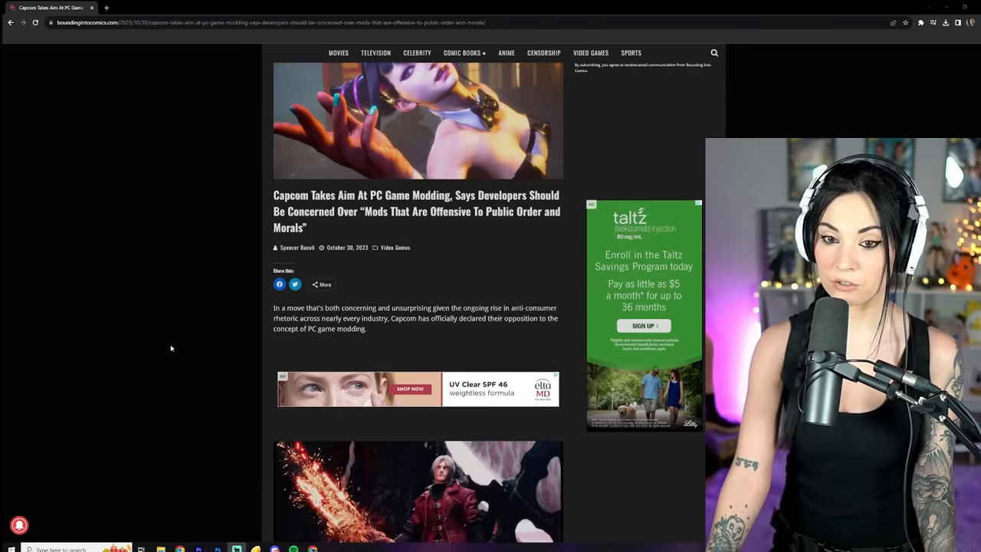
{"action": "scroll", "scroll_direction": "down", "scroll_amount": 3}
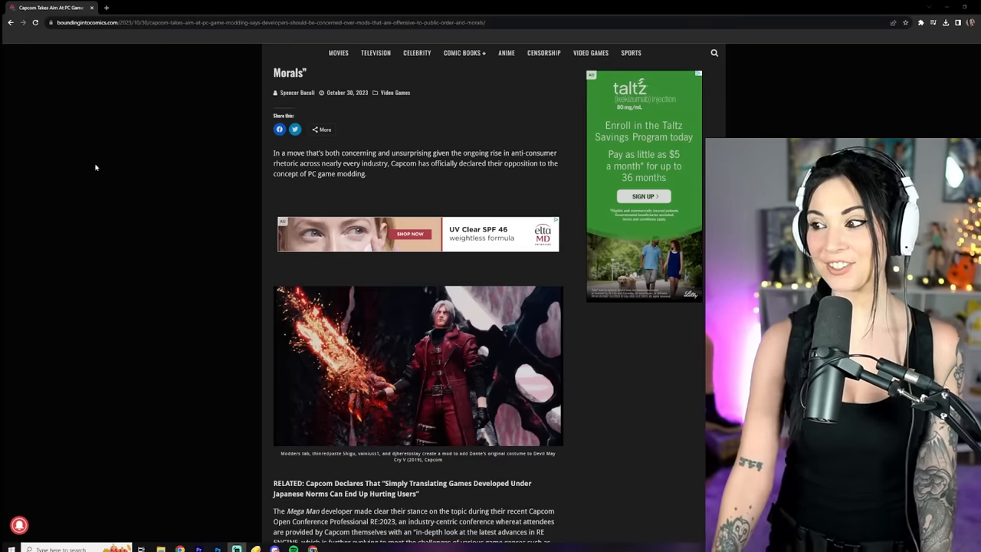
{"action": "scroll", "scroll_direction": "up", "scroll_amount": 3}
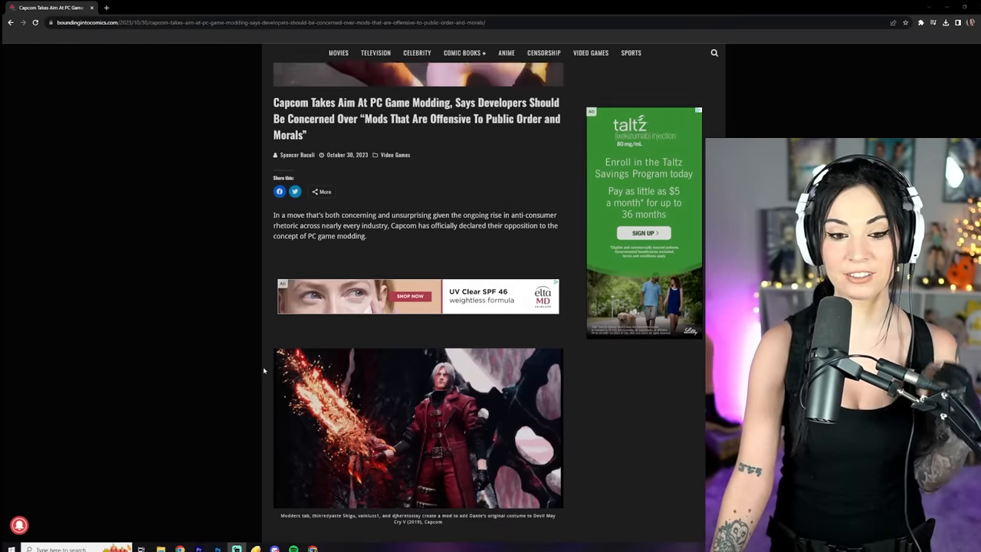
{"action": "scroll", "scroll_direction": "down", "scroll_amount": 3}
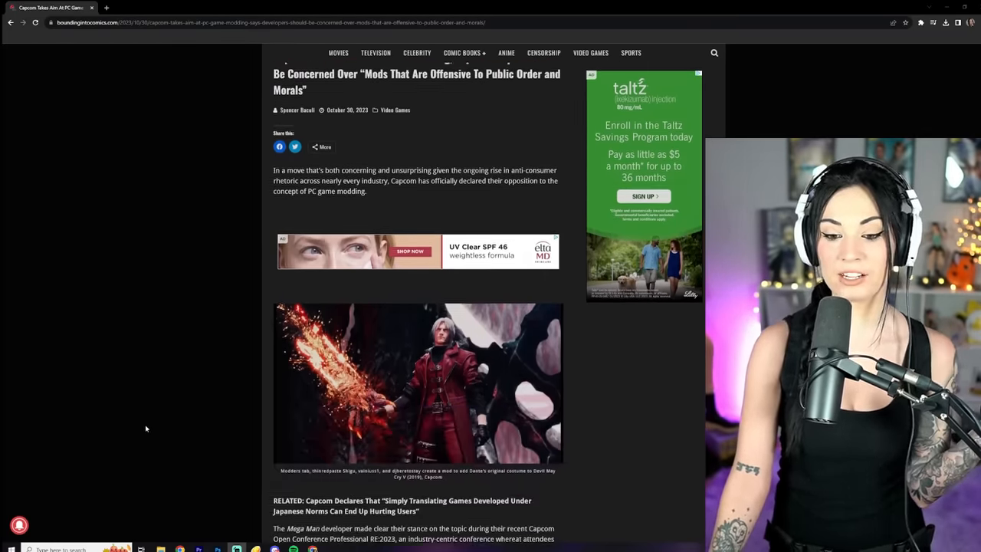
{"action": "scroll", "scroll_direction": "down", "scroll_amount": 3}
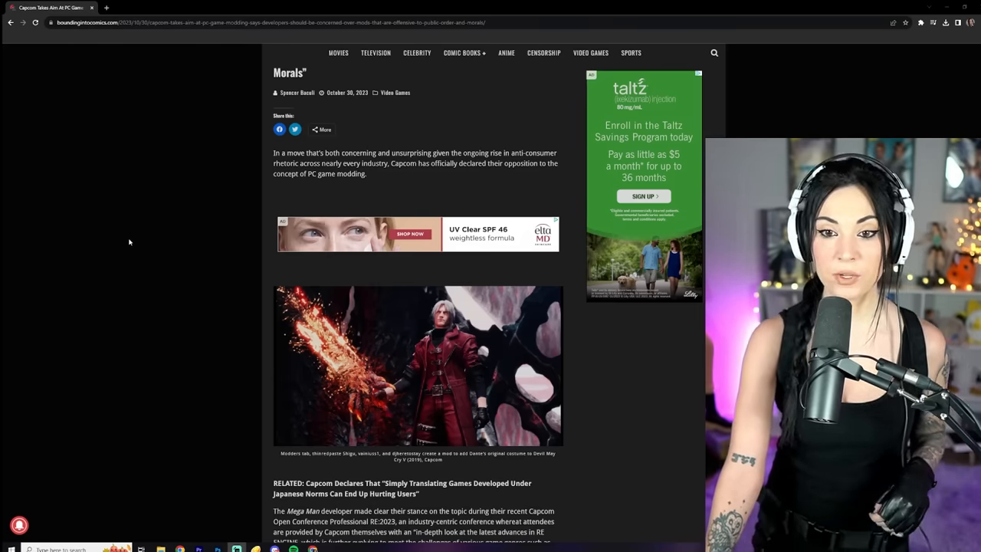
{"action": "mouse_move", "coordinate": [171, 207]}
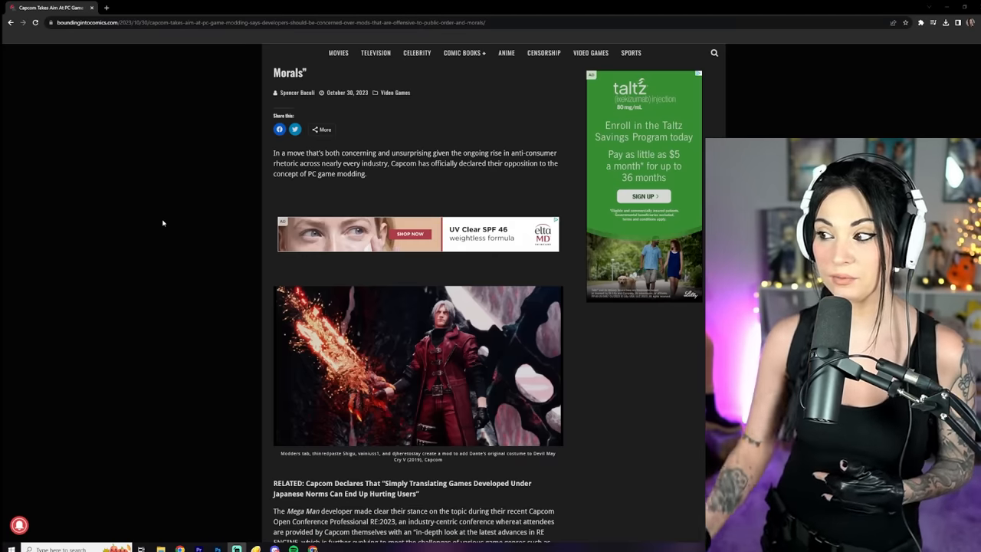
{"action": "scroll", "scroll_direction": "down", "scroll_amount": 3}
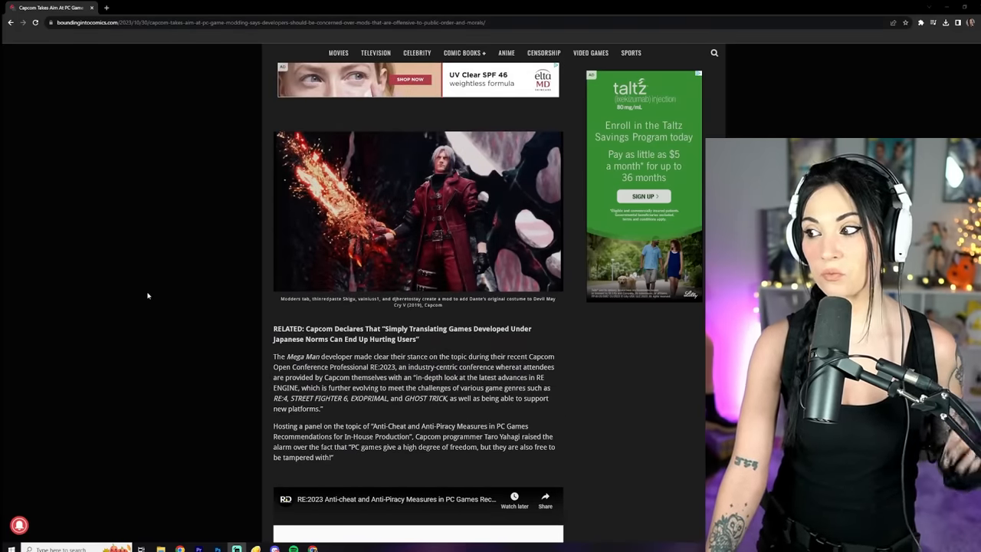
{"action": "scroll", "scroll_direction": "down", "scroll_amount": 3}
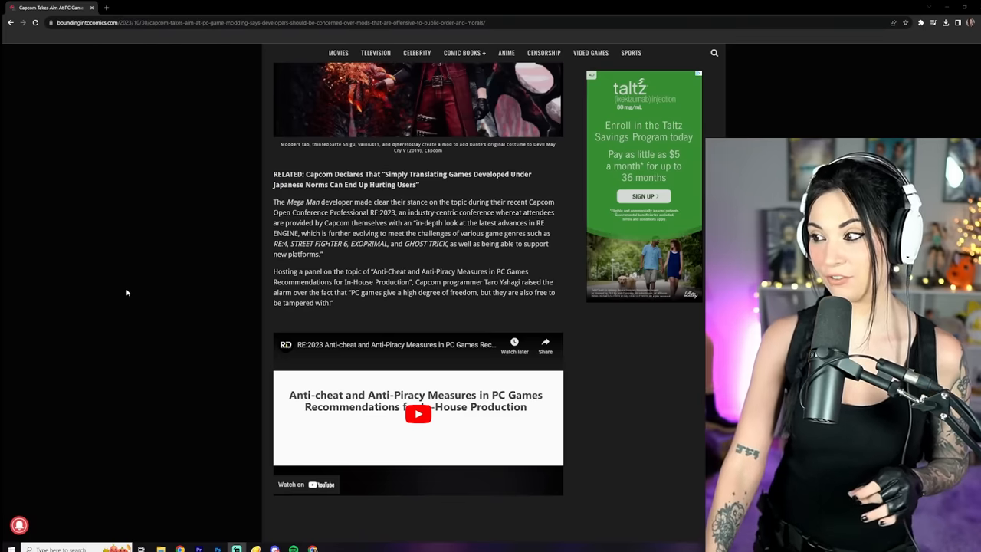
{"action": "scroll", "scroll_direction": "down", "scroll_amount": 3}
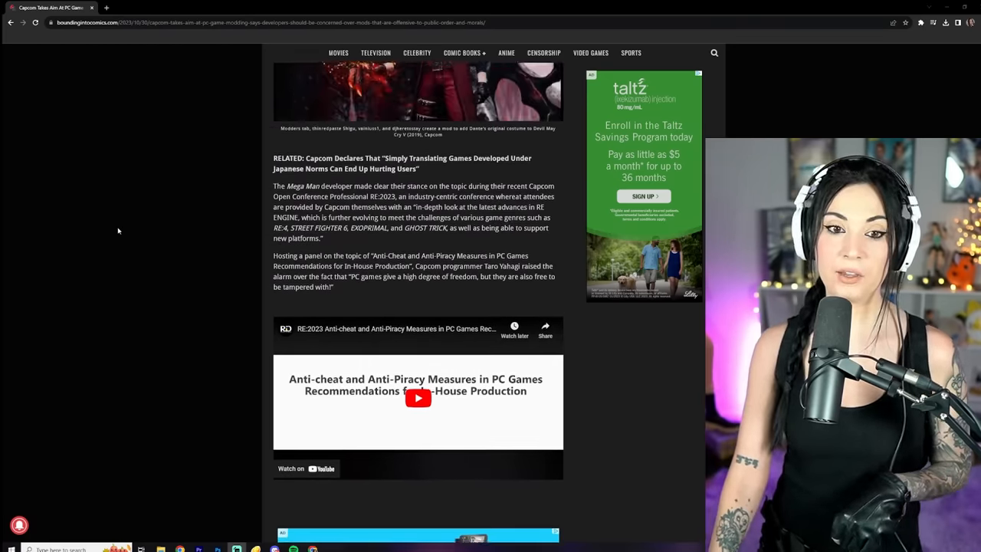
{"action": "scroll", "scroll_direction": "up", "scroll_amount": 3}
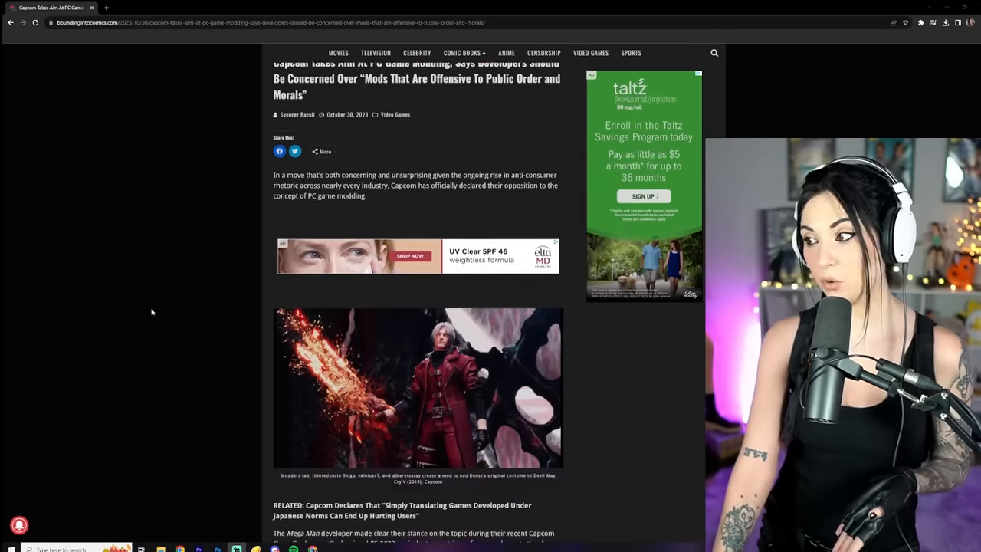
{"action": "scroll", "scroll_direction": "down", "scroll_amount": 3}
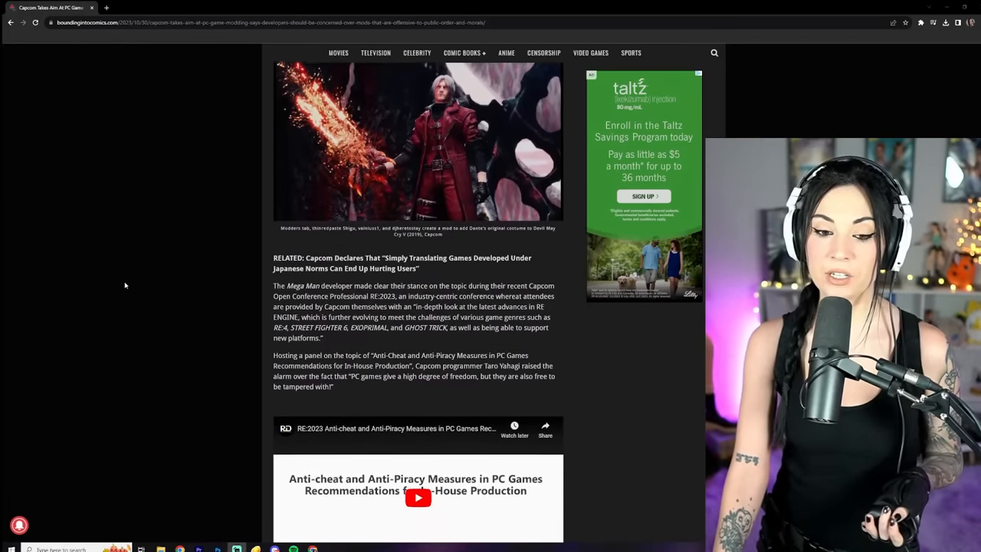
{"action": "scroll", "scroll_direction": "down", "scroll_amount": 3}
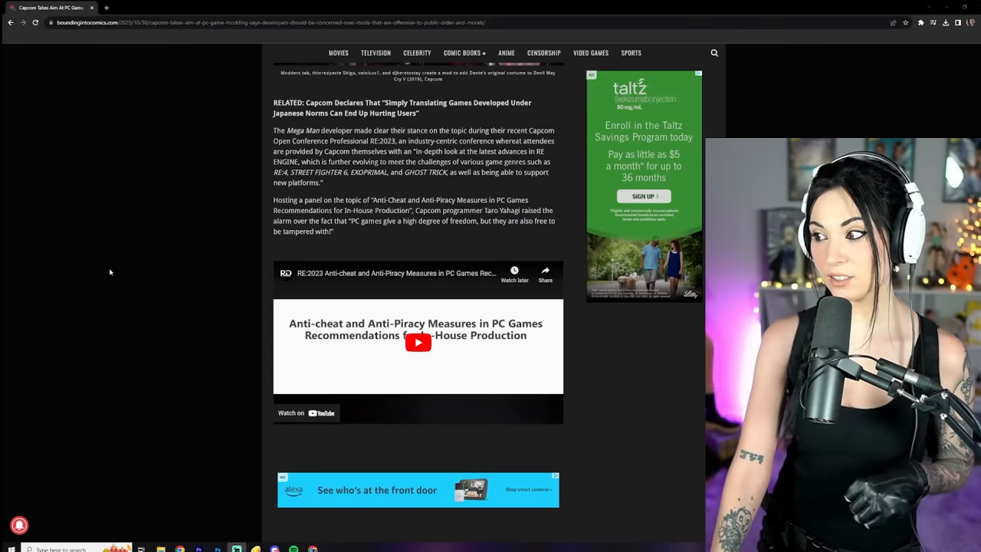
{"action": "mouse_move", "coordinate": [83, 281]}
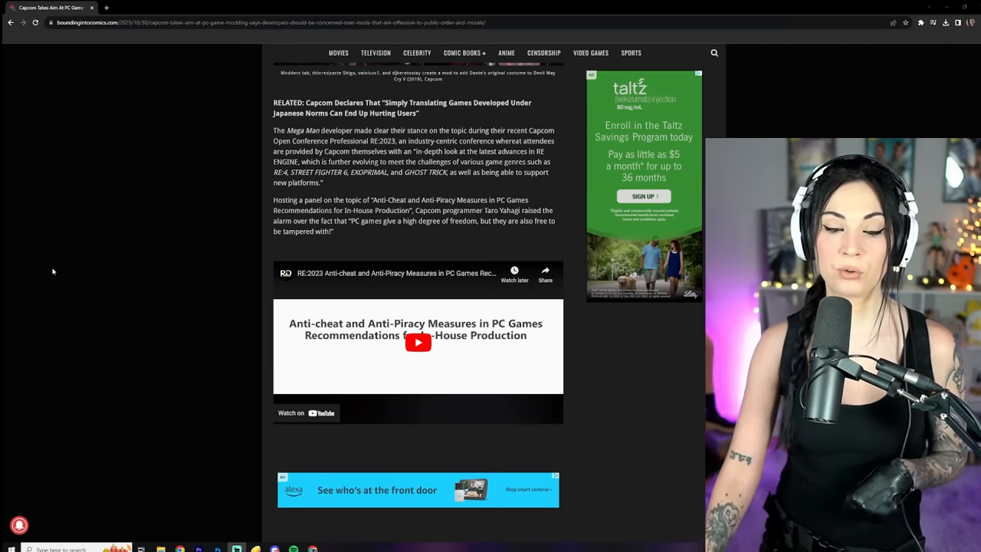
{"action": "scroll", "scroll_direction": "down", "scroll_amount": 3}
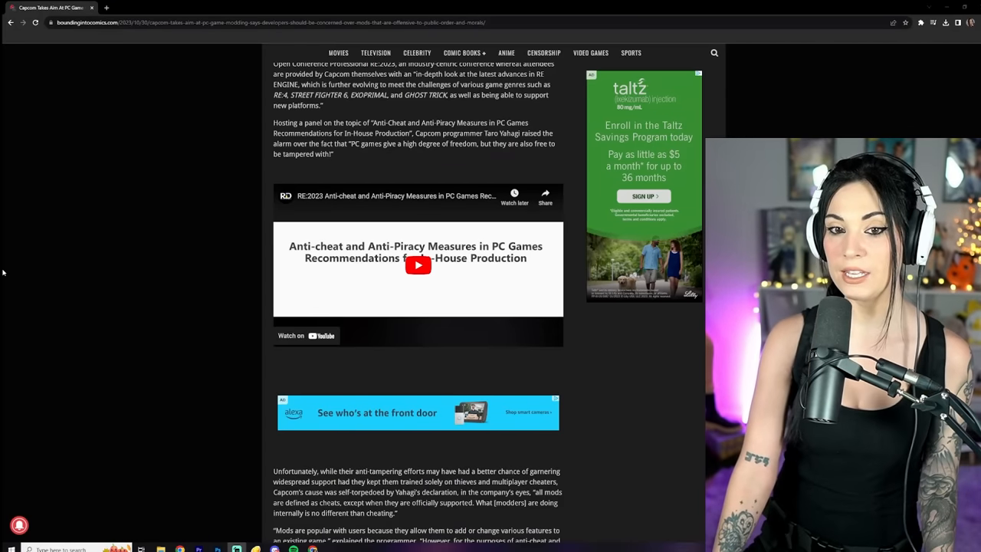
{"action": "mouse_move", "coordinate": [112, 184]}
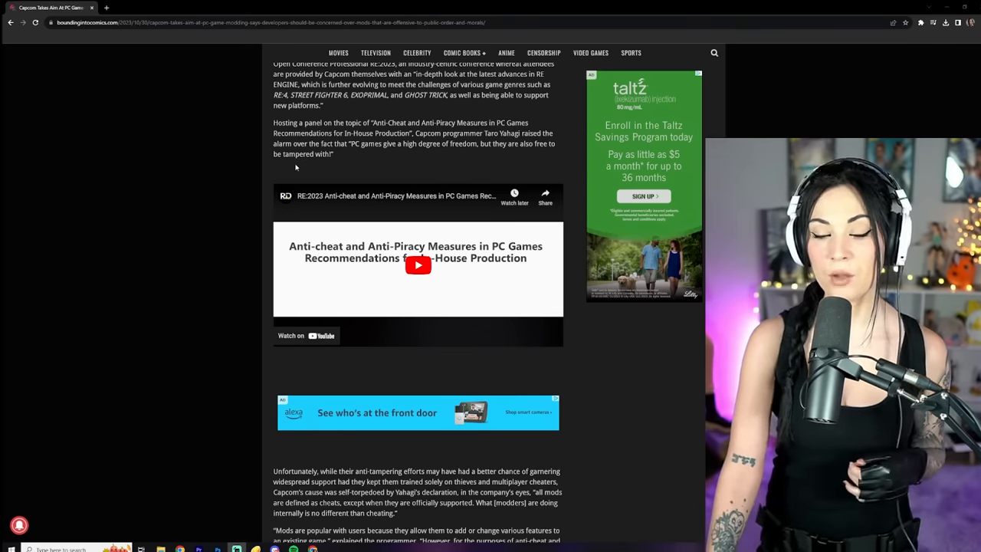
{"action": "mouse_move", "coordinate": [211, 183]}
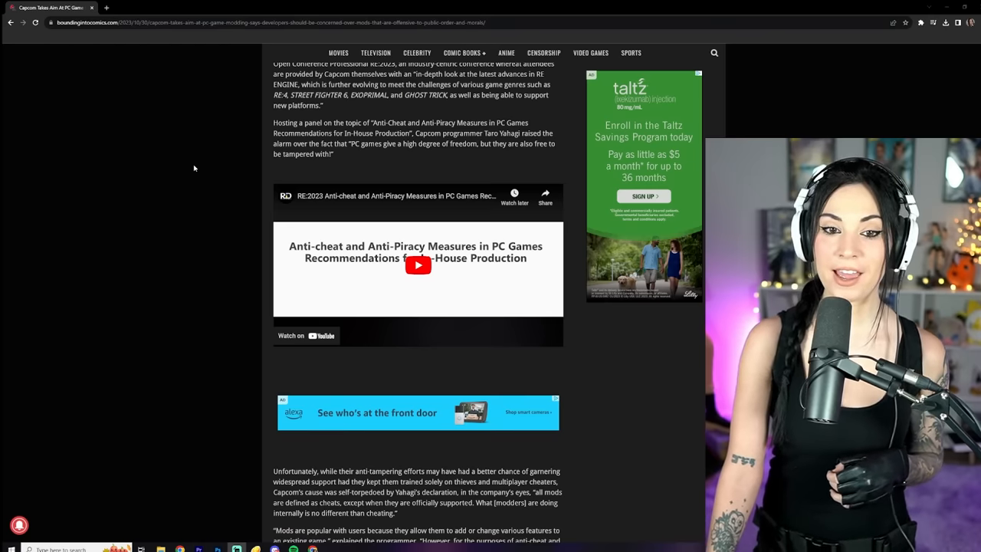
{"action": "mouse_move", "coordinate": [192, 176]}
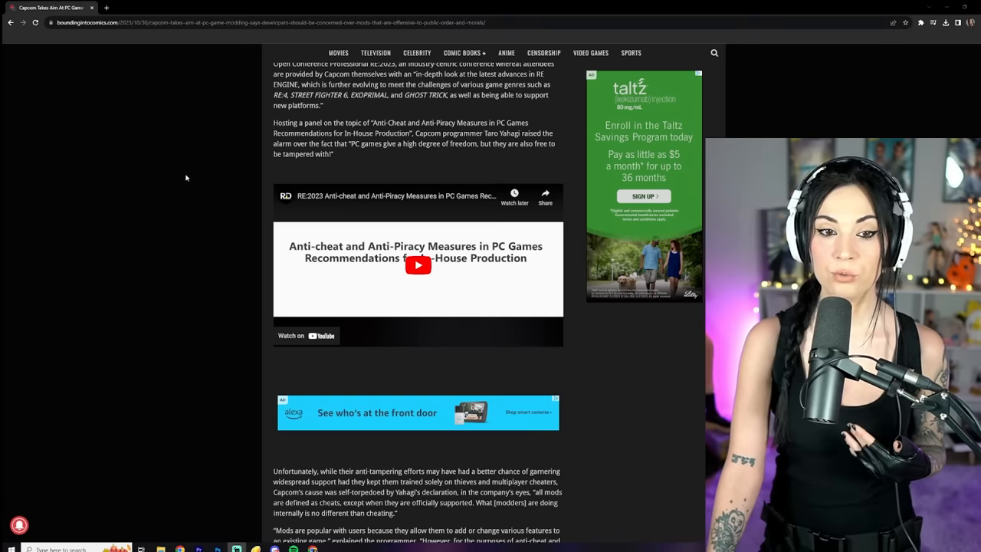
{"action": "scroll", "scroll_direction": "down", "scroll_amount": 3}
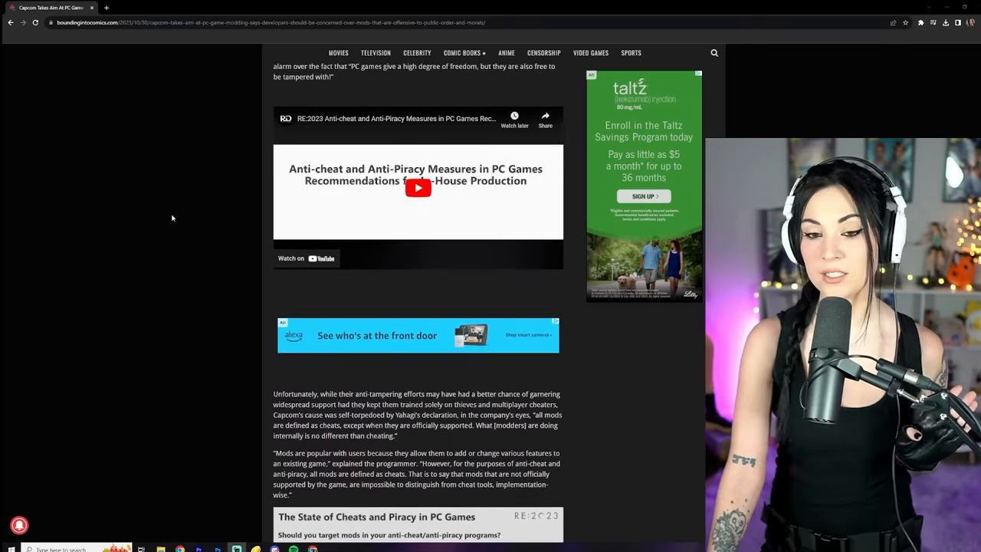
{"action": "scroll", "scroll_direction": "down", "scroll_amount": 3}
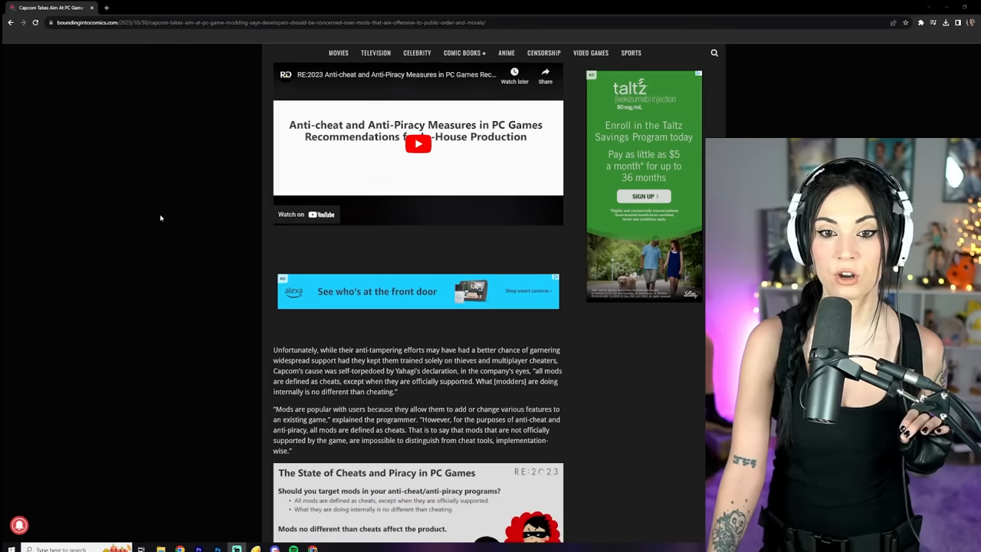
{"action": "scroll", "scroll_direction": "down", "scroll_amount": 3}
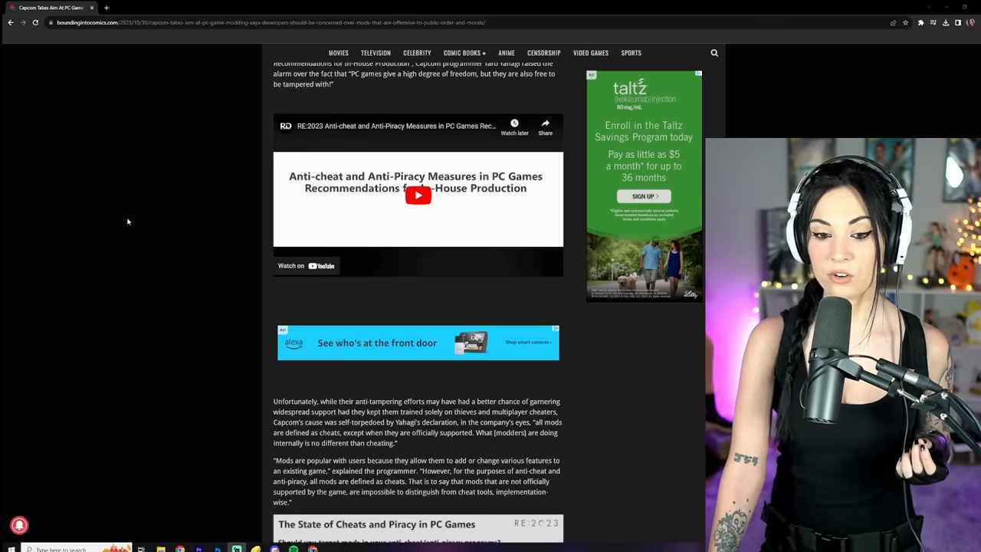
{"action": "scroll", "scroll_direction": "down", "scroll_amount": 3}
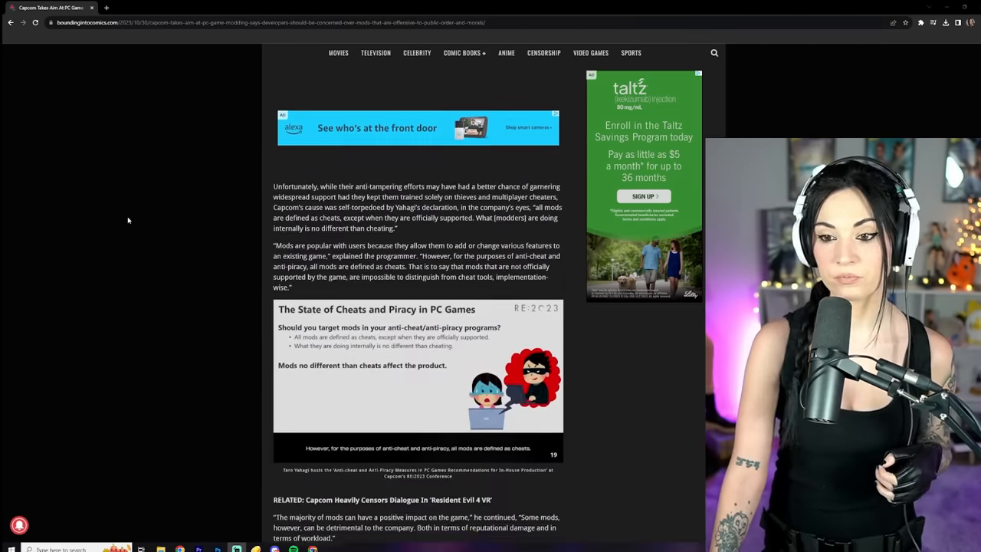
{"action": "scroll", "scroll_direction": "down", "scroll_amount": 3}
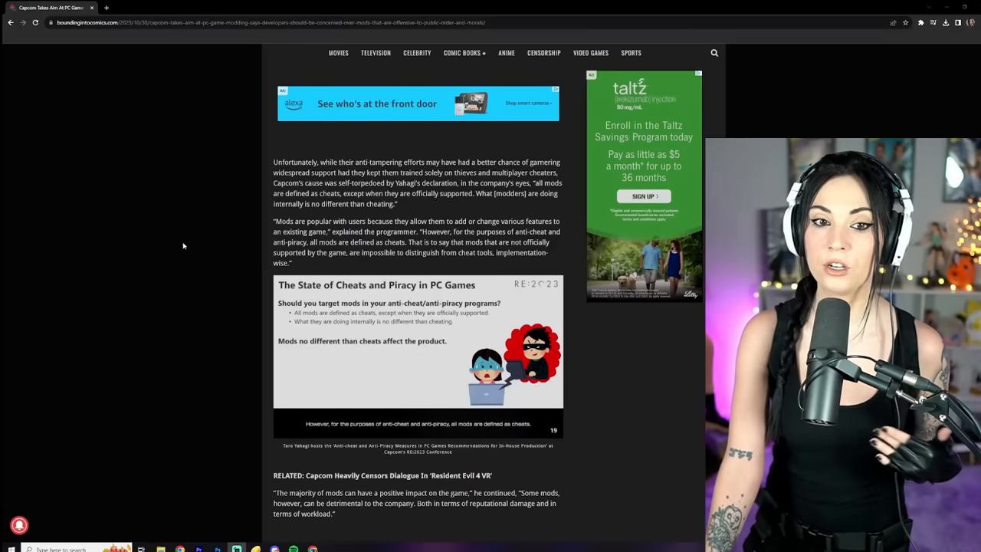
{"action": "scroll", "scroll_direction": "down", "scroll_amount": 3}
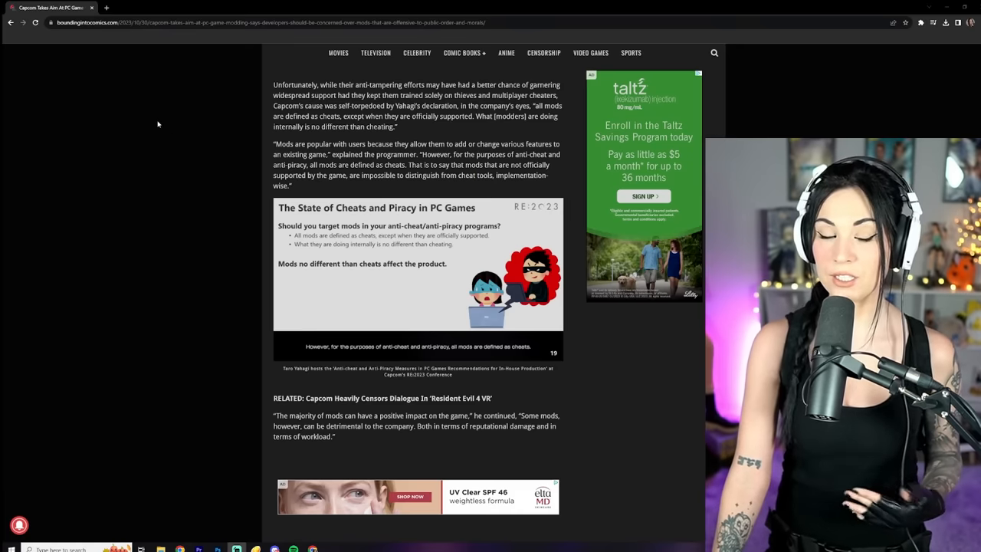
{"action": "scroll", "scroll_direction": "down", "scroll_amount": 3}
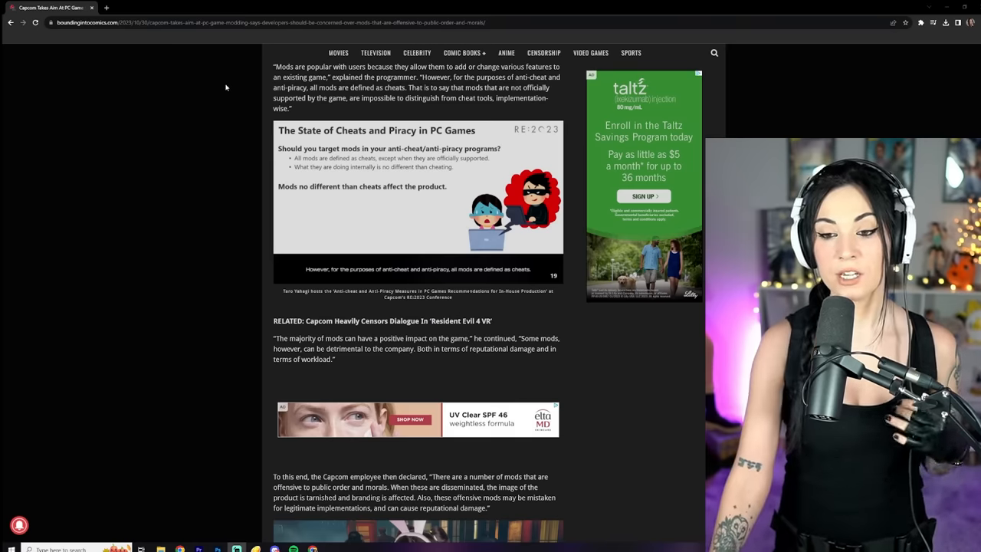
{"action": "scroll", "scroll_direction": "down", "scroll_amount": 3}
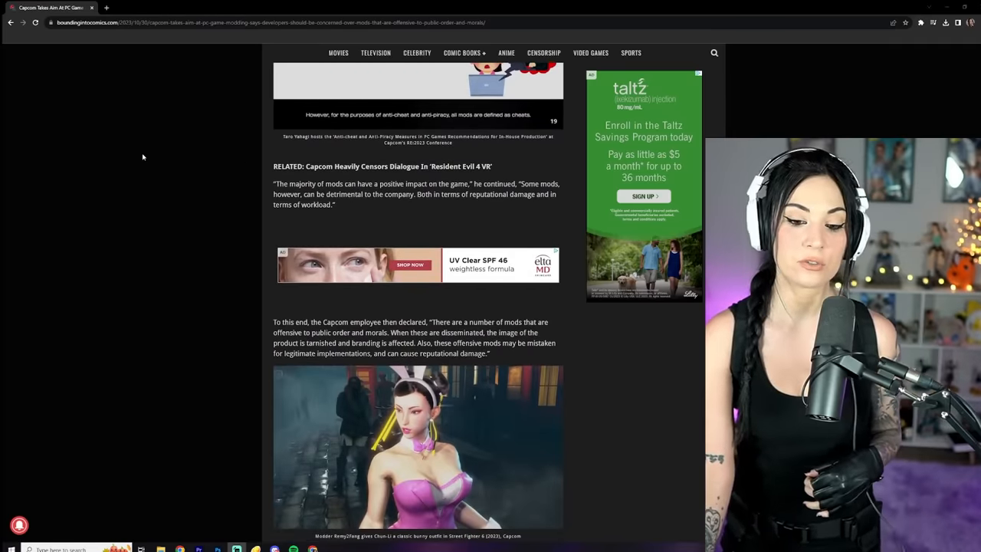
{"action": "scroll", "scroll_direction": "down", "scroll_amount": 3}
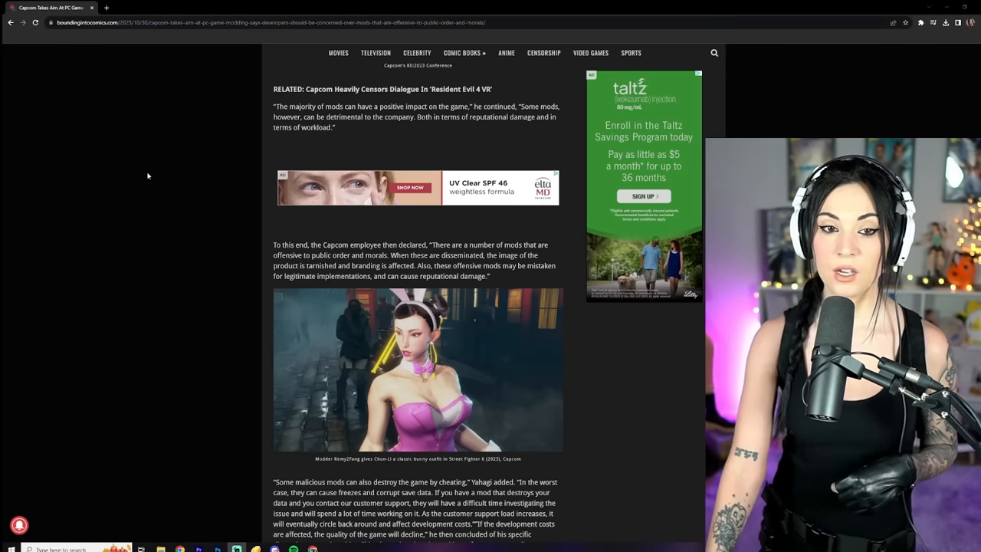
{"action": "mouse_move", "coordinate": [129, 196]}
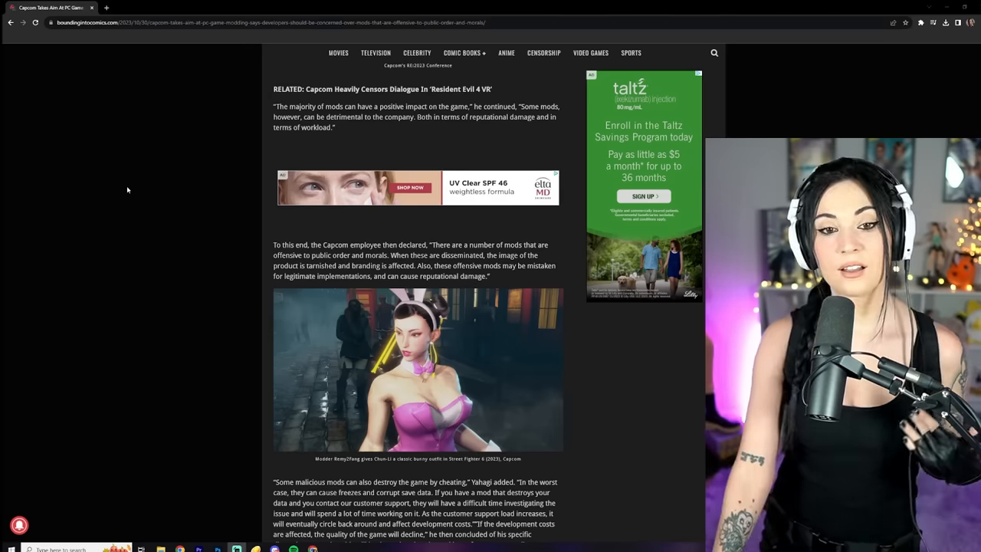
{"action": "scroll", "scroll_direction": "down", "scroll_amount": 3}
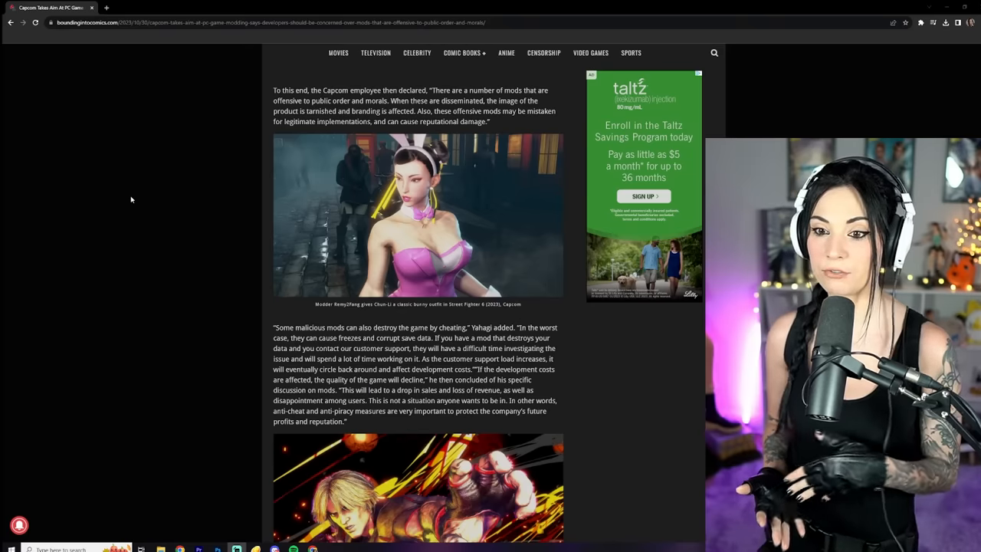
{"action": "scroll", "scroll_direction": "up", "scroll_amount": 3}
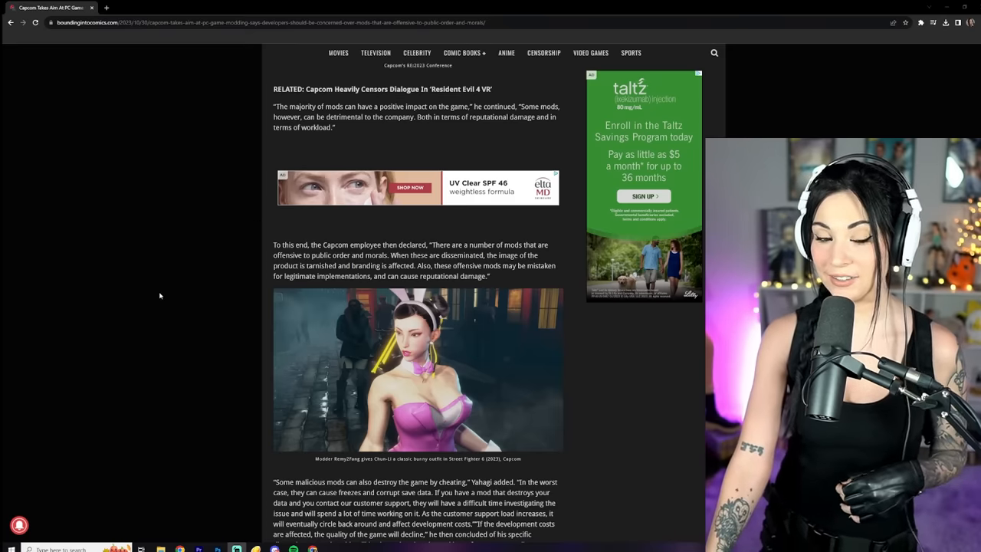
{"action": "scroll", "scroll_direction": "down", "scroll_amount": 3}
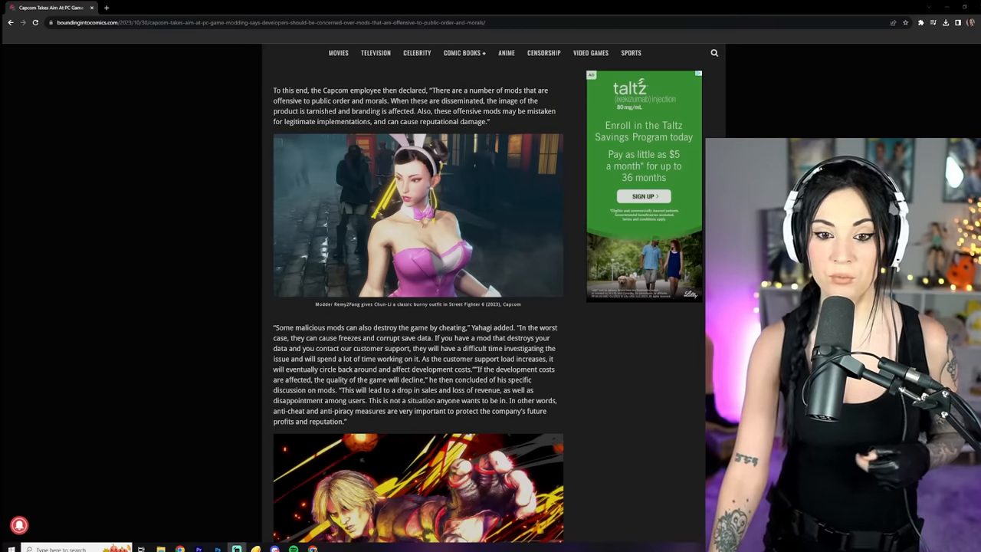
{"action": "scroll", "scroll_direction": "down", "scroll_amount": 3}
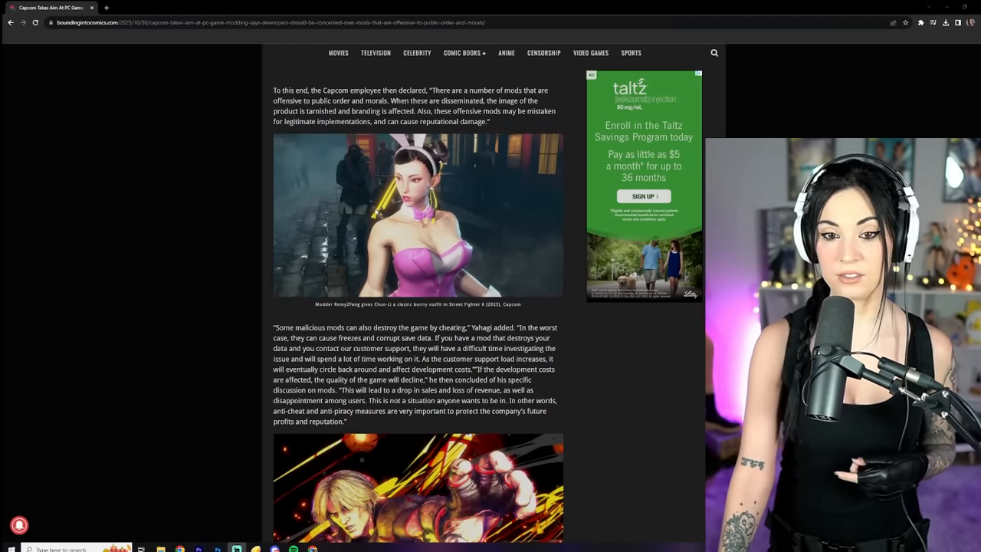
{"action": "scroll", "scroll_direction": "down", "scroll_amount": 3}
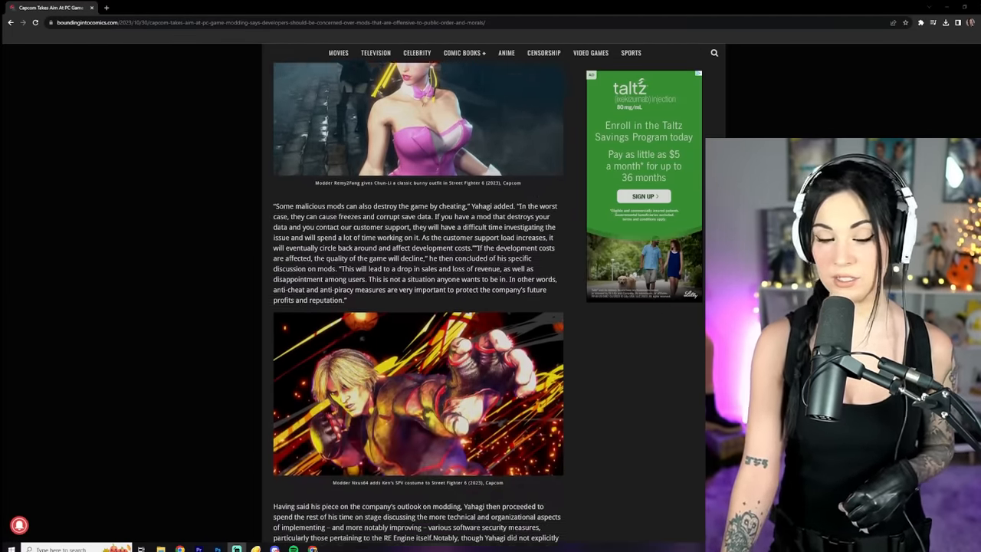
{"action": "scroll", "scroll_direction": "down", "scroll_amount": 3}
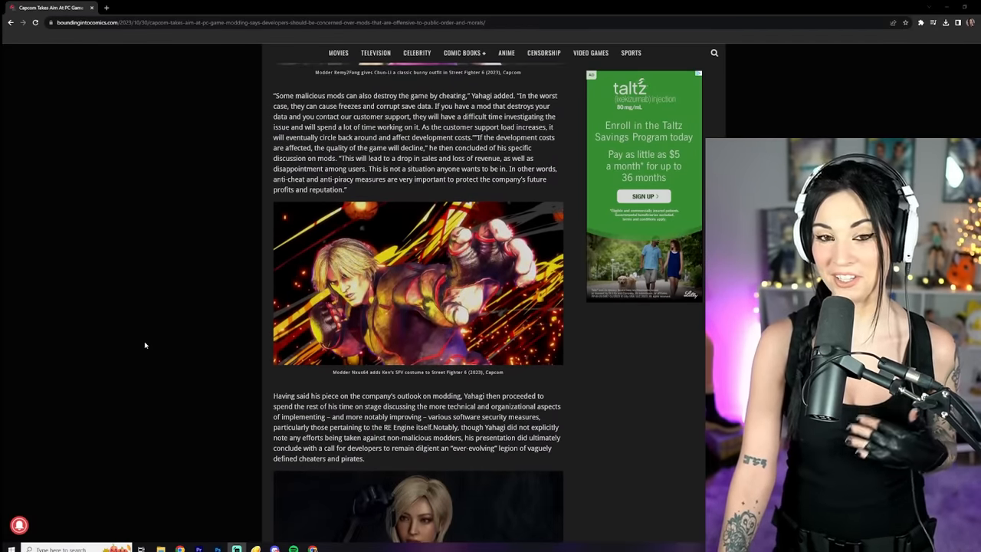
{"action": "scroll", "scroll_direction": "down", "scroll_amount": 3}
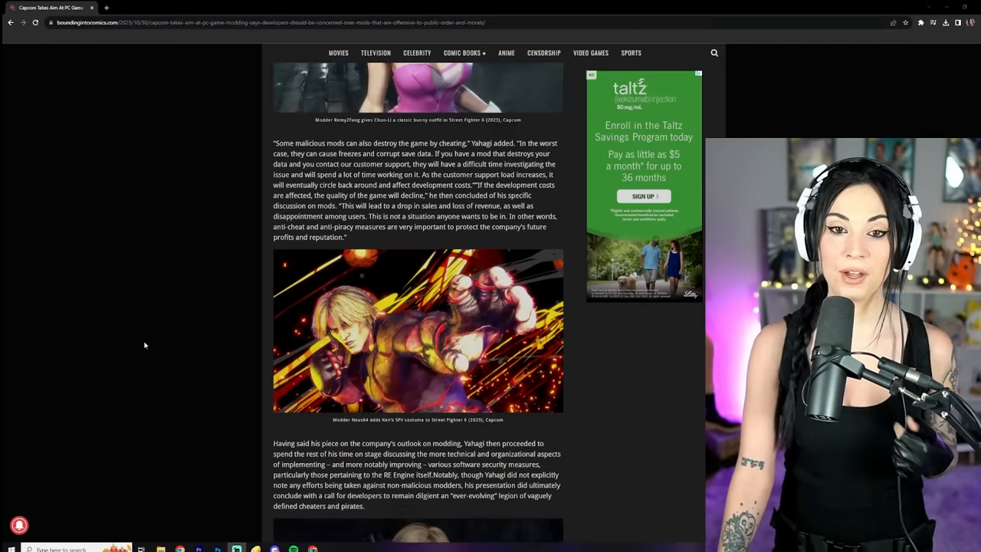
{"action": "scroll", "scroll_direction": "down", "scroll_amount": 3}
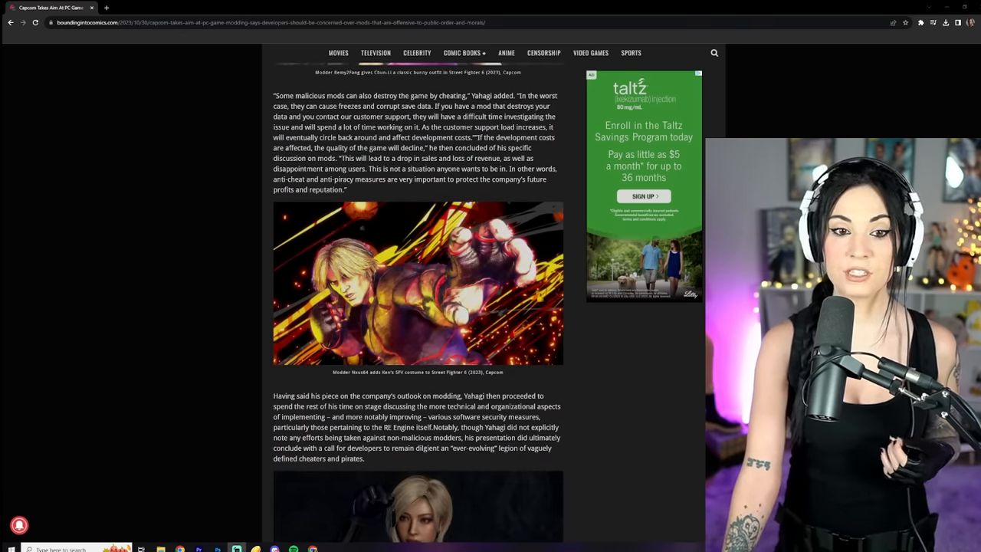
{"action": "scroll", "scroll_direction": "down", "scroll_amount": 3}
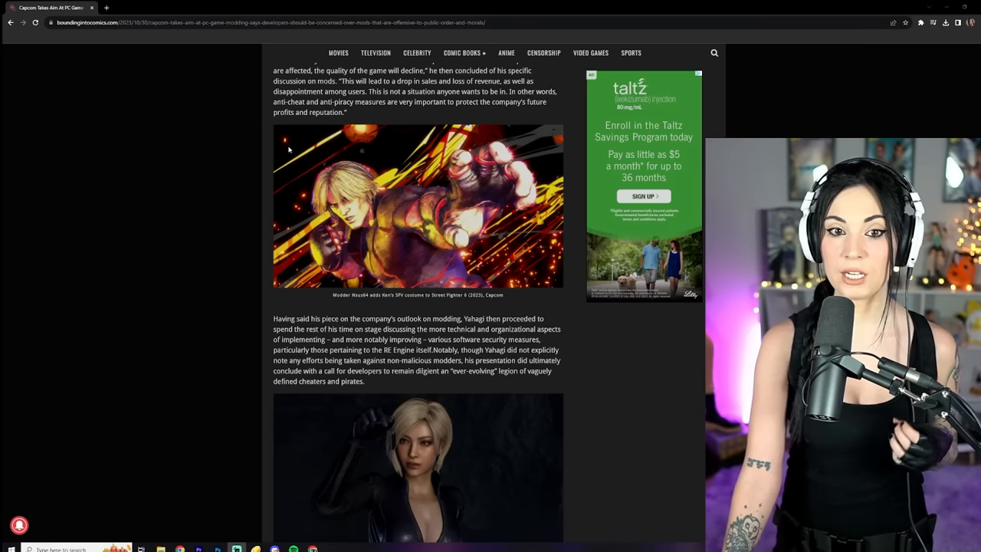
{"action": "mouse_move", "coordinate": [449, 116]}
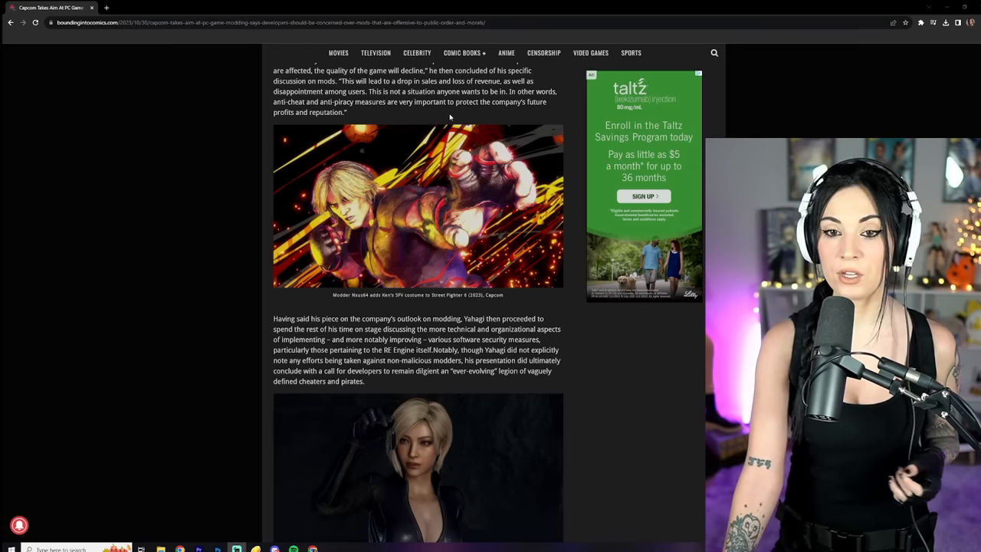
{"action": "mouse_move", "coordinate": [245, 101]}
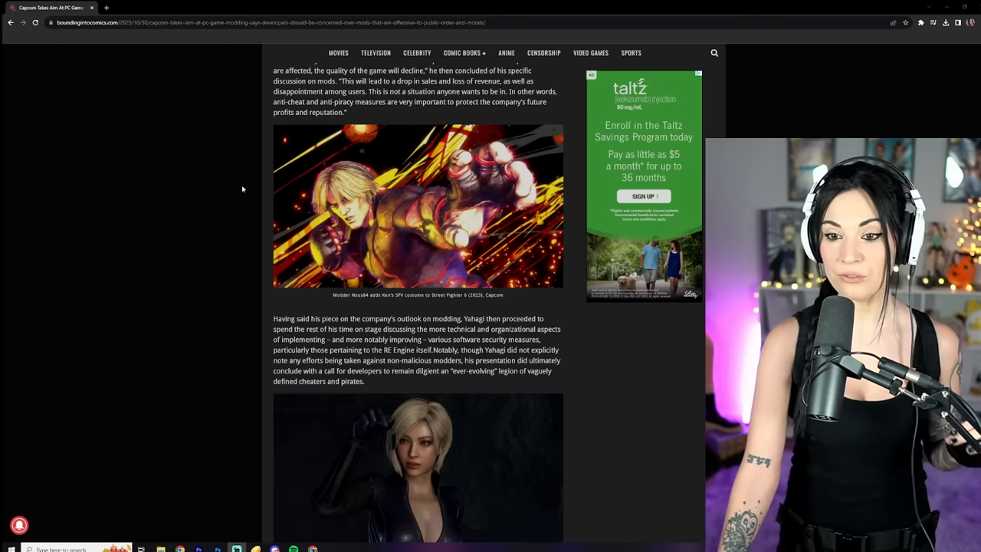
{"action": "scroll", "scroll_direction": "down", "scroll_amount": 3}
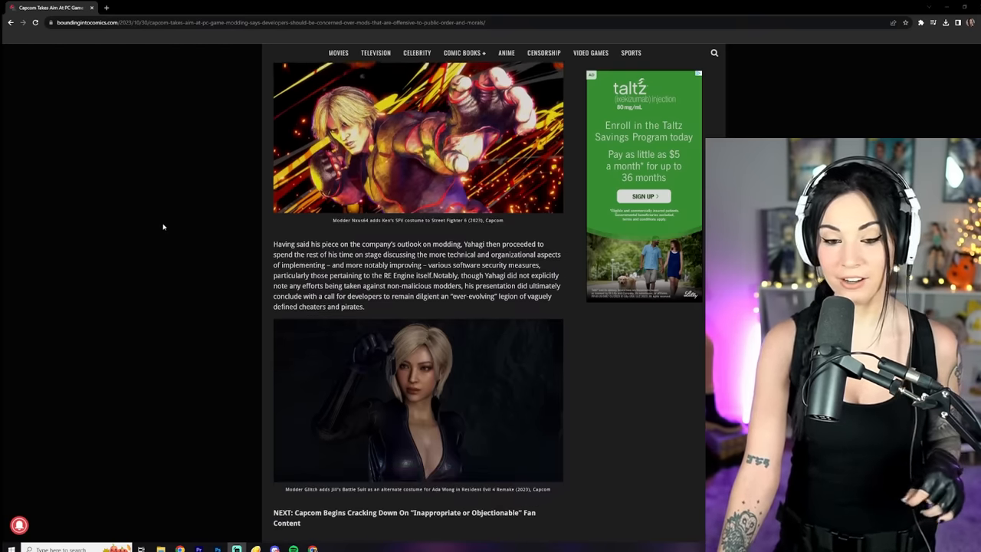
{"action": "scroll", "scroll_direction": "down", "scroll_amount": 3}
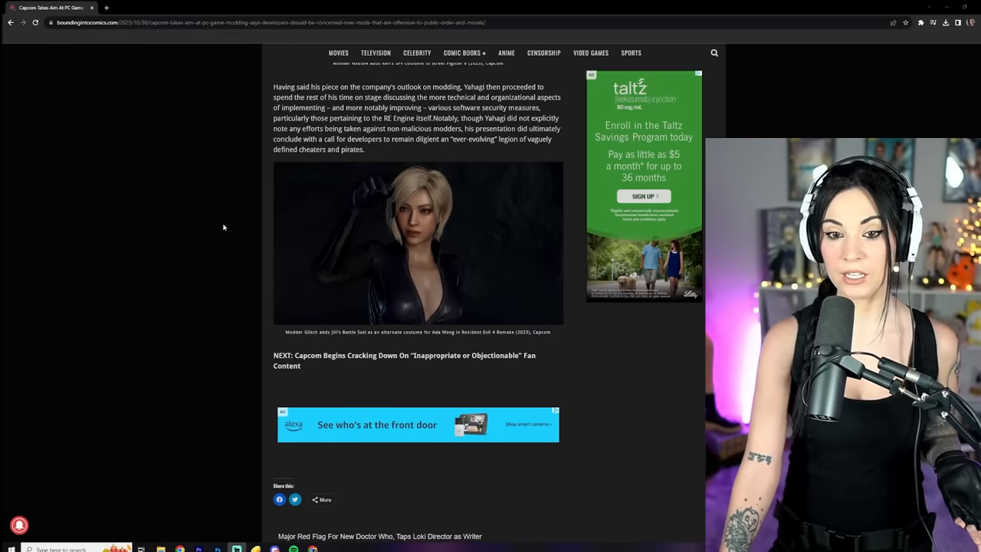
{"action": "mouse_move", "coordinate": [272, 205]}
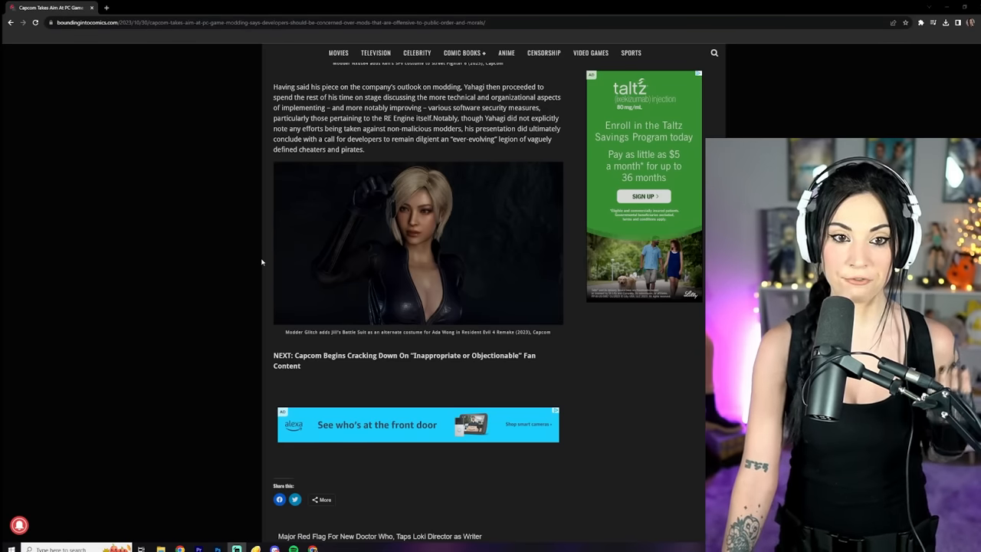
{"action": "scroll", "scroll_direction": "up", "scroll_amount": 3}
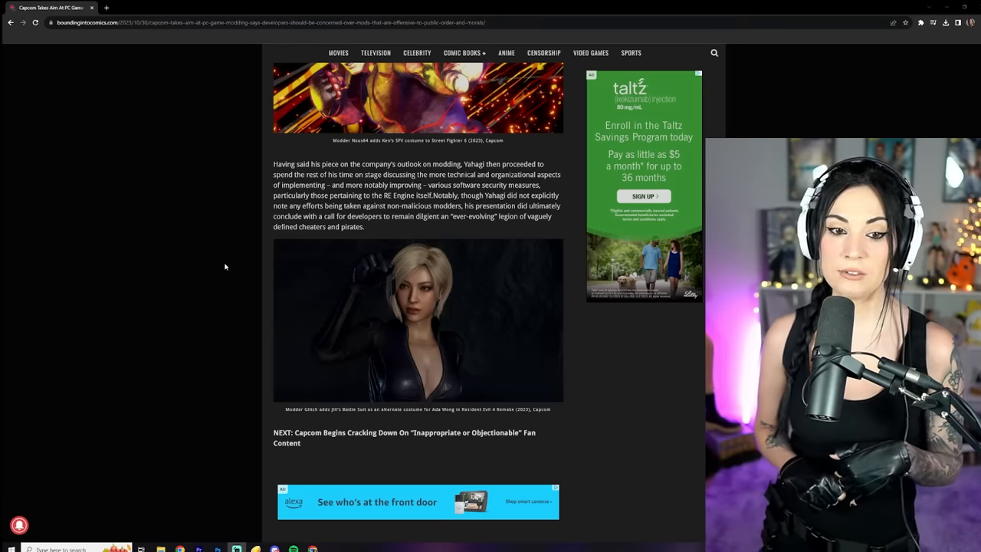
{"action": "scroll", "scroll_direction": "down", "scroll_amount": 3}
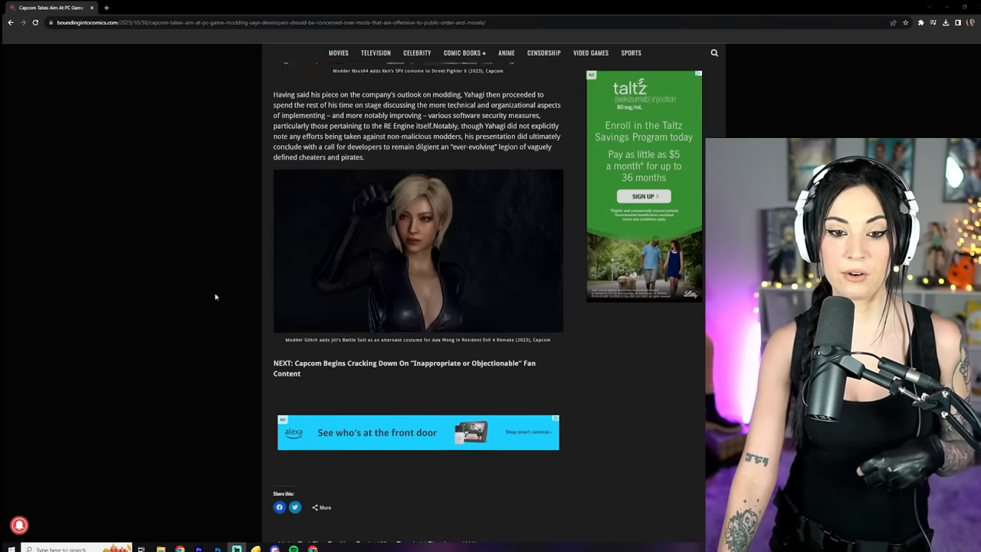
{"action": "scroll", "scroll_direction": "down", "scroll_amount": 3}
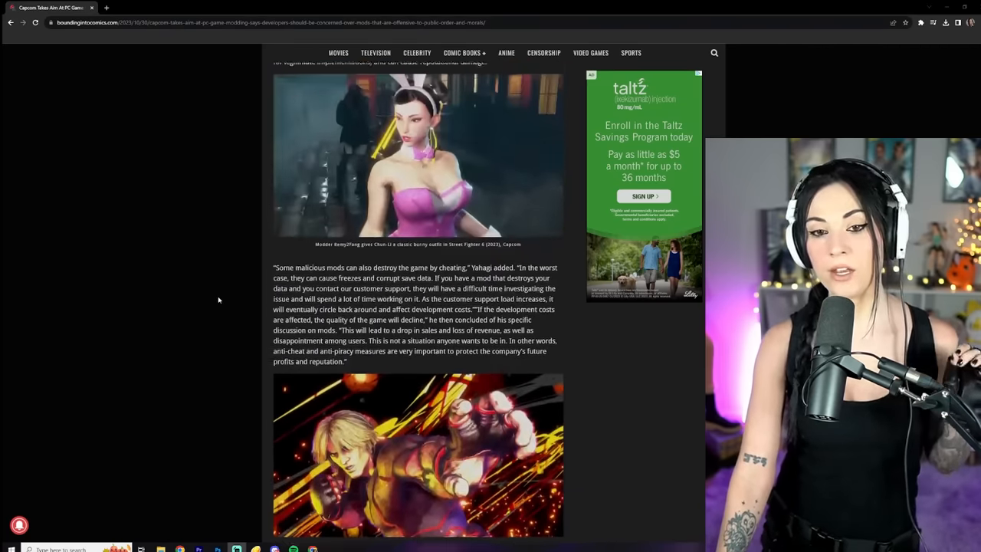
{"action": "scroll", "scroll_direction": "down", "scroll_amount": 3}
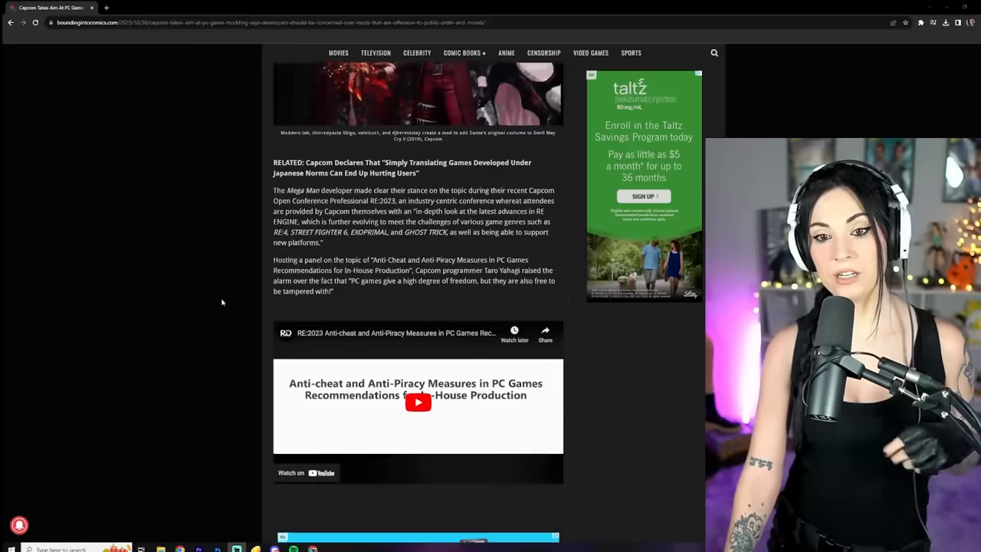
{"action": "scroll", "scroll_direction": "up", "scroll_amount": 3}
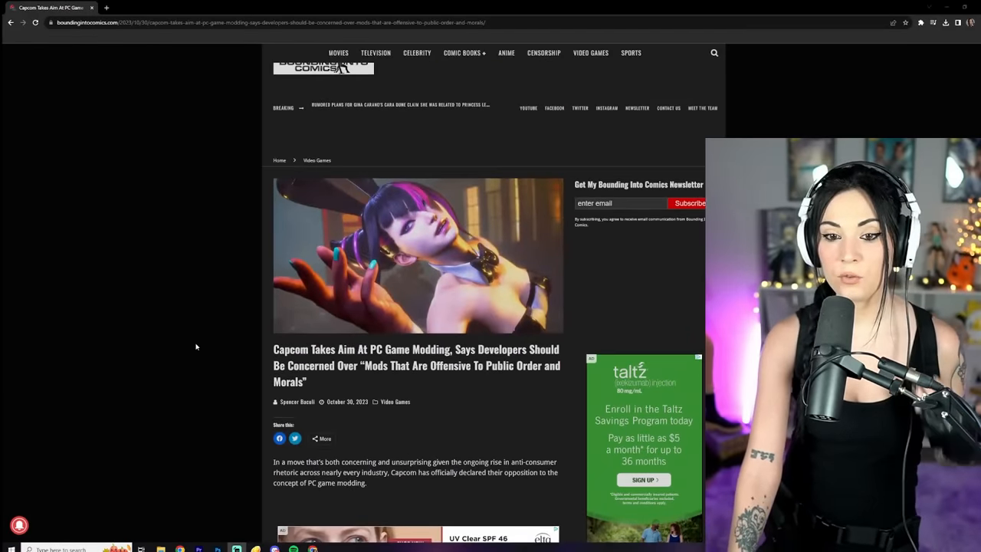
{"action": "scroll", "scroll_direction": "down", "scroll_amount": 3}
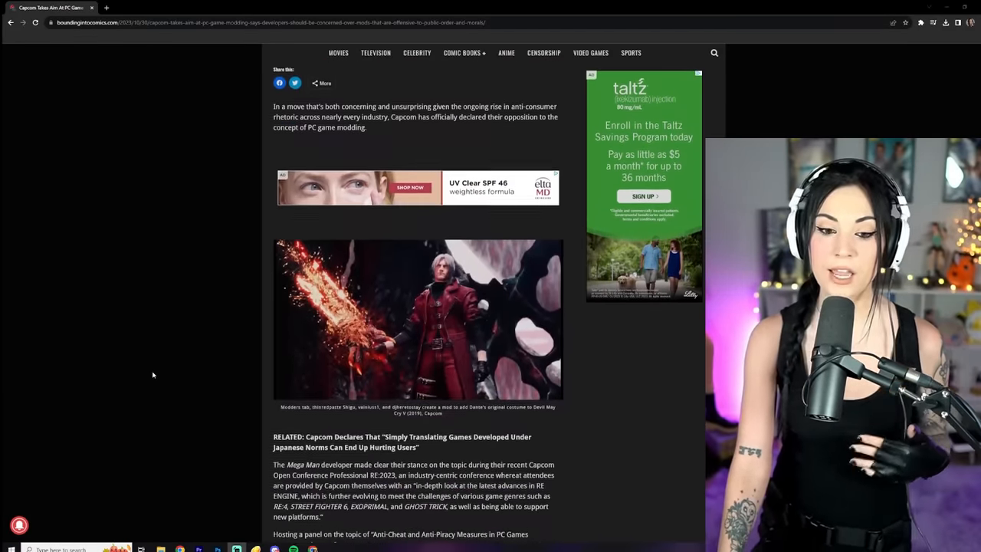
{"action": "scroll", "scroll_direction": "down", "scroll_amount": 3}
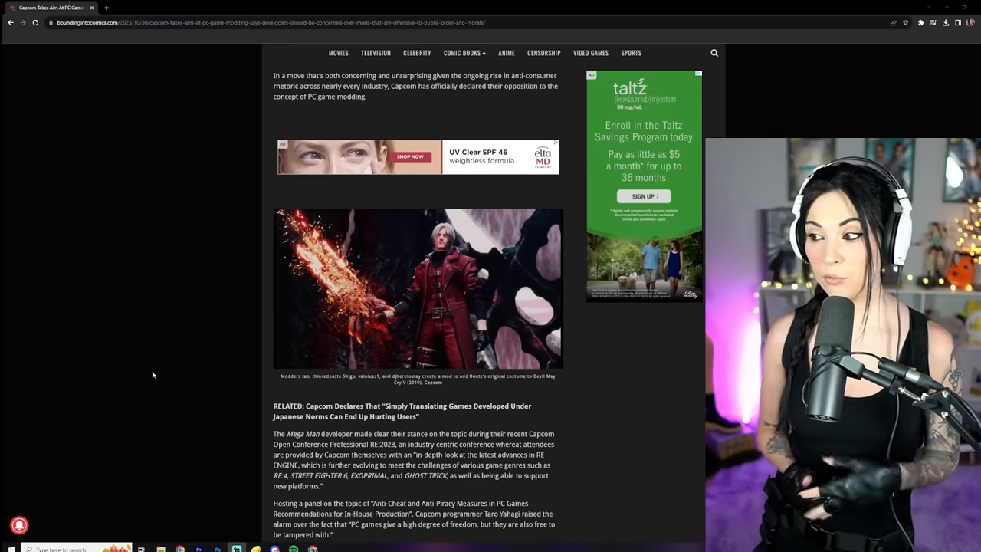
{"action": "scroll", "scroll_direction": "down", "scroll_amount": 3}
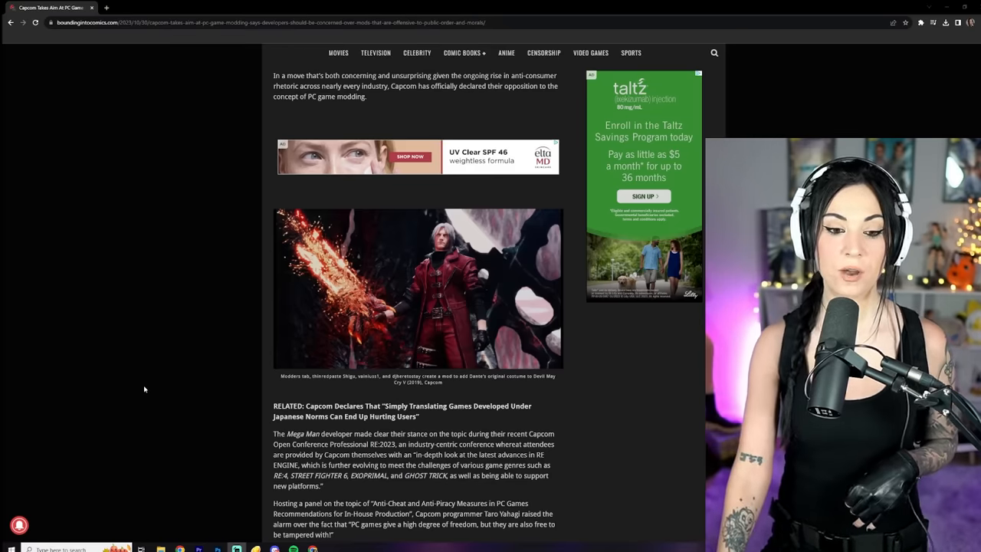
{"action": "scroll", "scroll_direction": "down", "scroll_amount": 3}
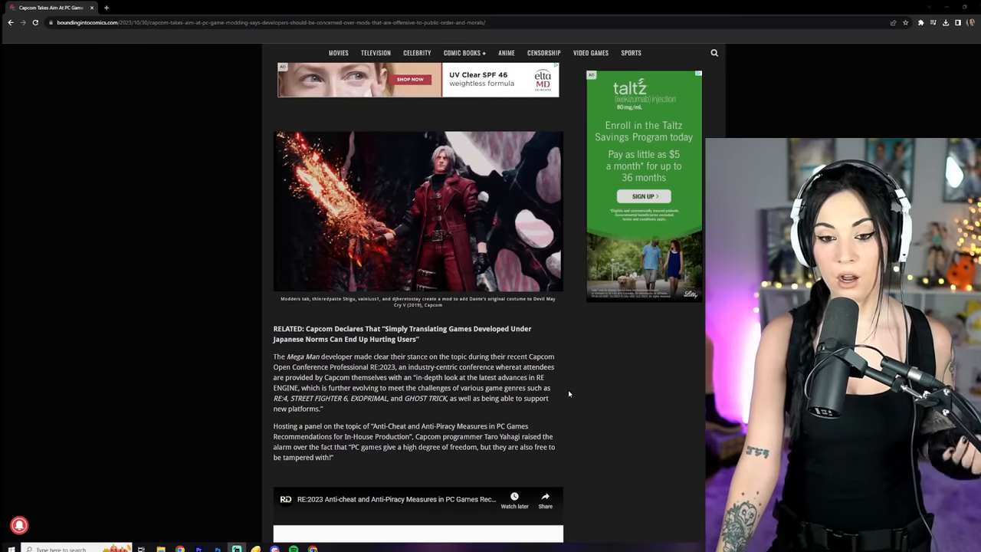
{"action": "scroll", "scroll_direction": "down", "scroll_amount": 3}
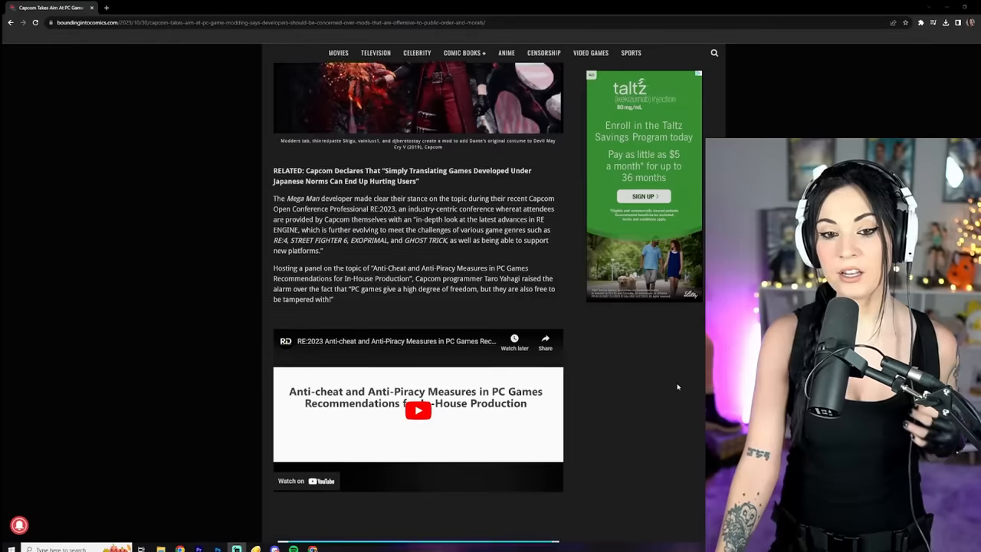
{"action": "scroll", "scroll_direction": "down", "scroll_amount": 3}
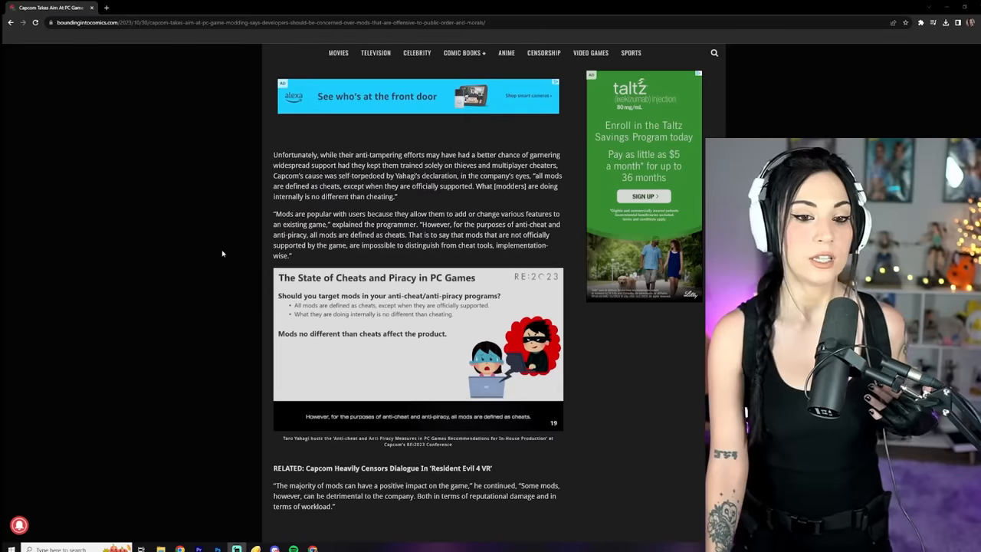
{"action": "scroll", "scroll_direction": "down", "scroll_amount": 3}
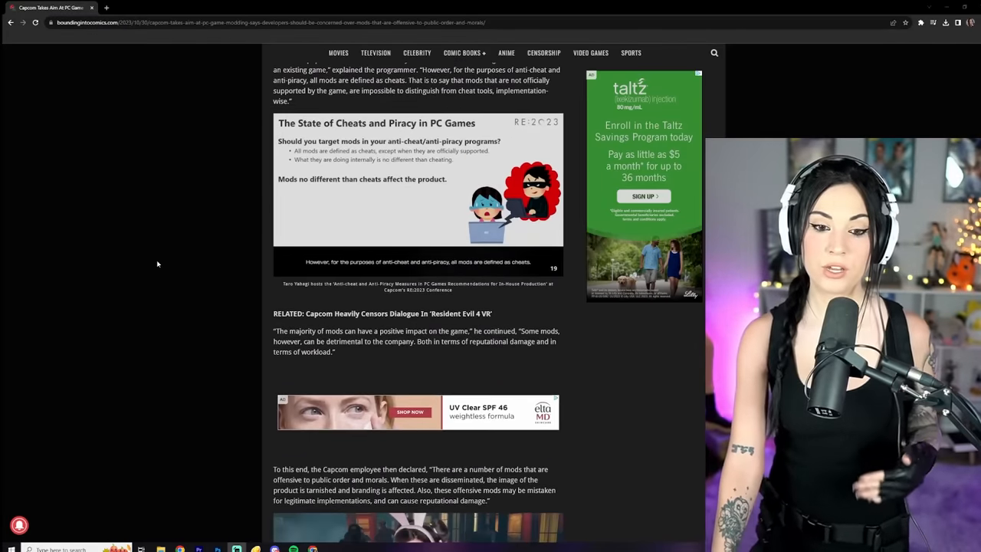
{"action": "scroll", "scroll_direction": "up", "scroll_amount": 3}
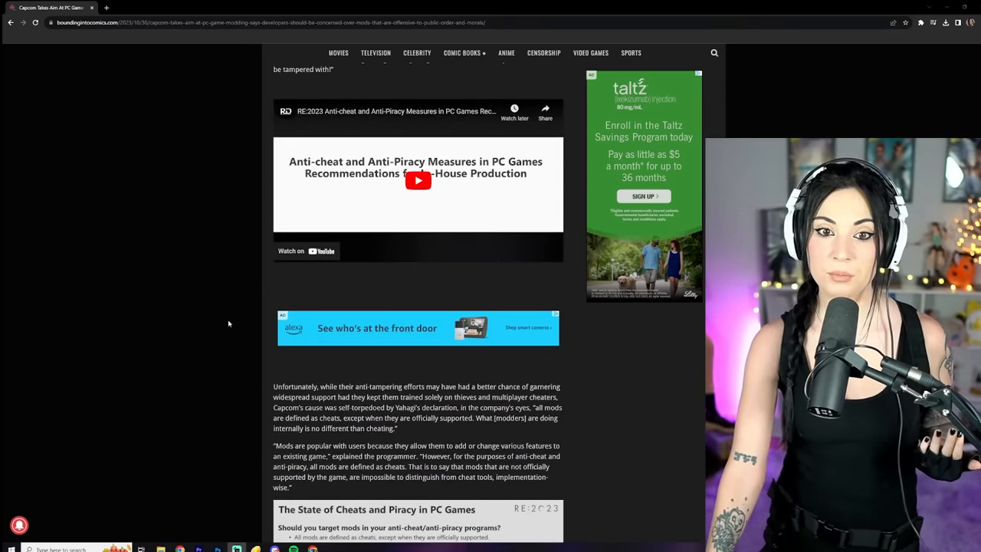
{"action": "scroll", "scroll_direction": "up", "scroll_amount": 3}
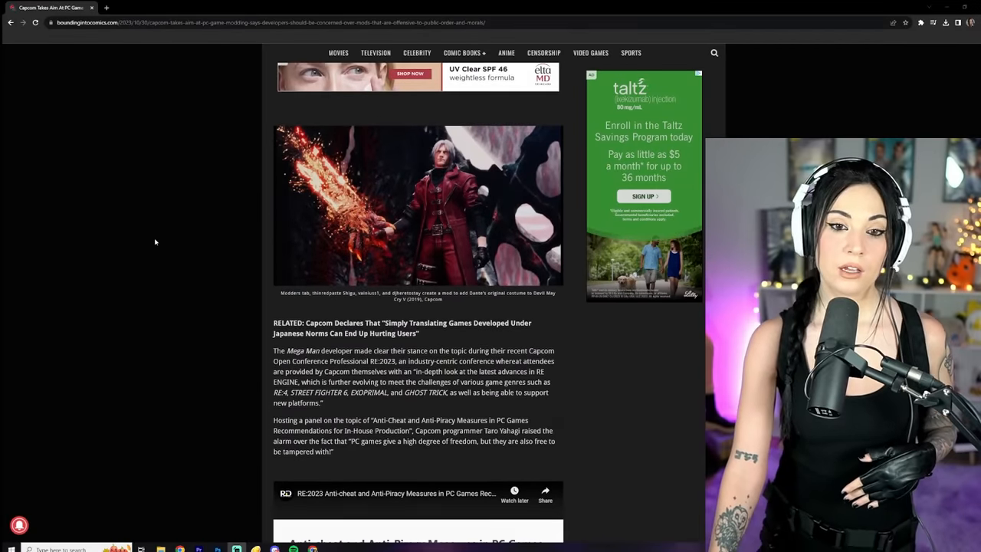
{"action": "scroll", "scroll_direction": "down", "scroll_amount": 3}
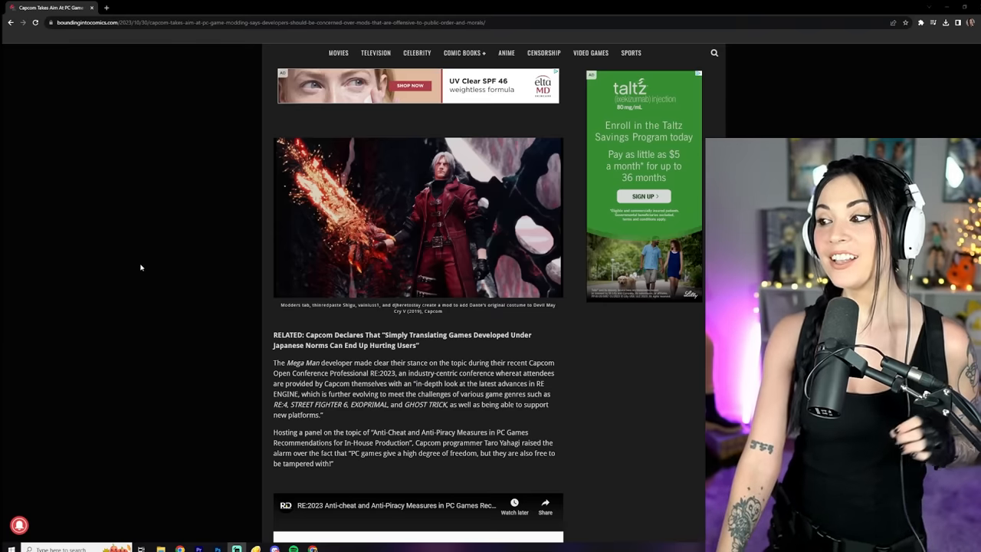
{"action": "scroll", "scroll_direction": "down", "scroll_amount": 3}
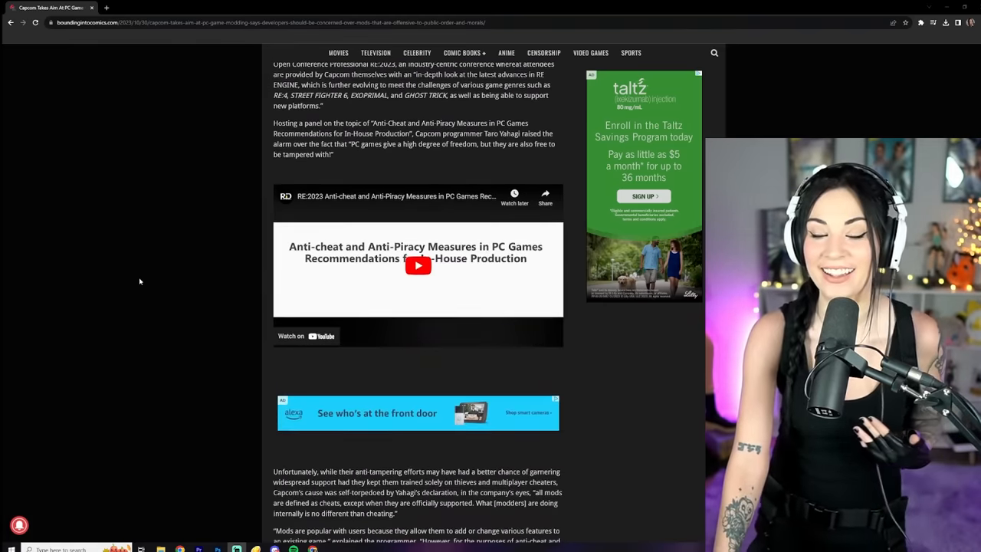
{"action": "scroll", "scroll_direction": "down", "scroll_amount": 3}
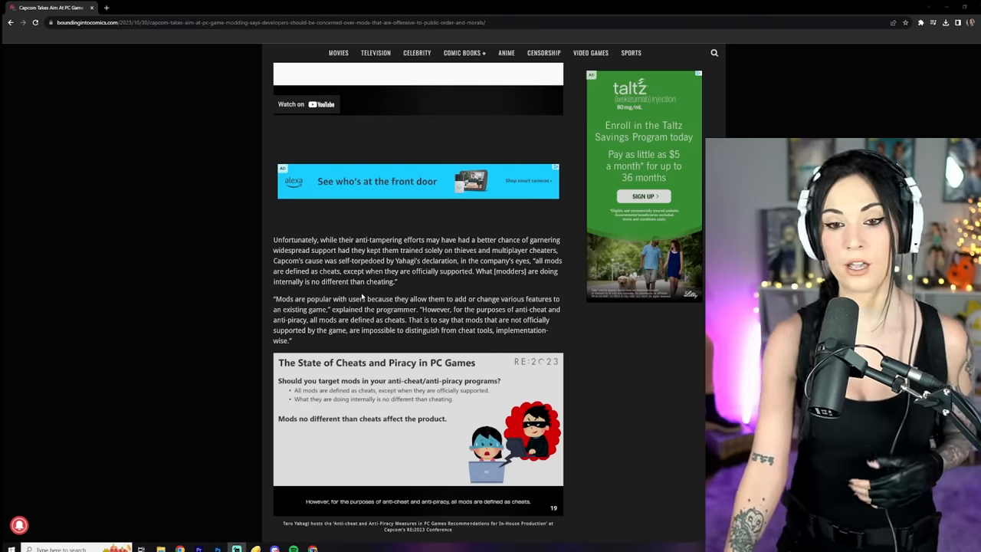
{"action": "scroll", "scroll_direction": "down", "scroll_amount": 3}
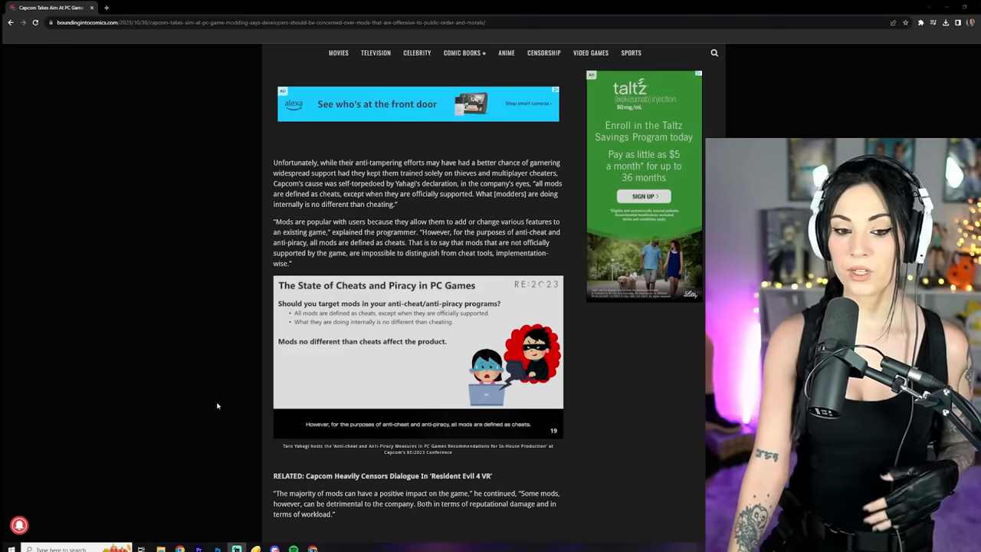
{"action": "scroll", "scroll_direction": "up", "scroll_amount": 3}
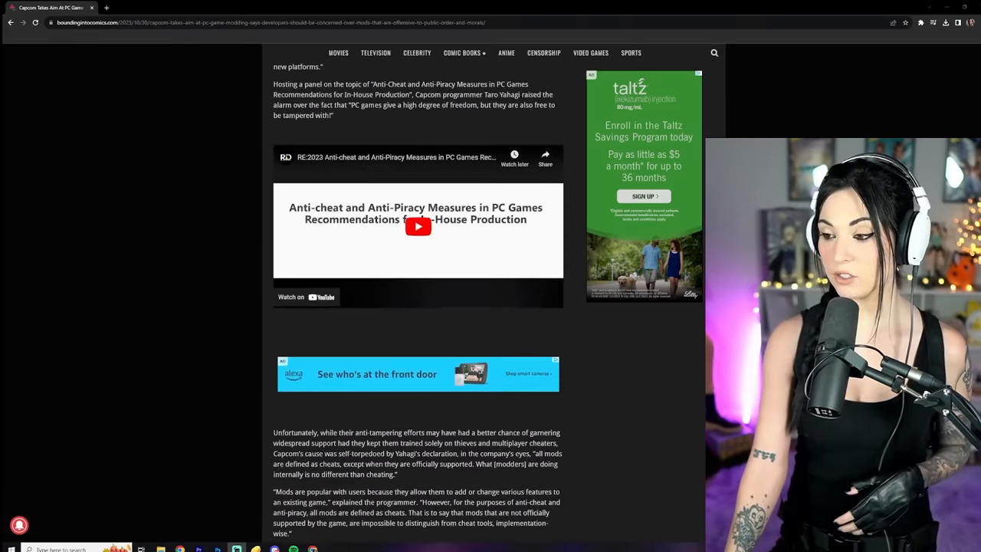